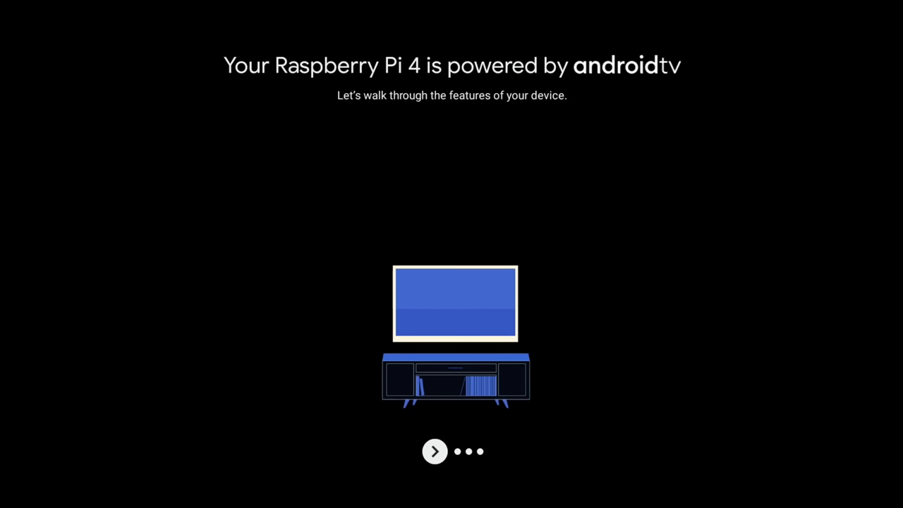
Advance past the Google Play and Assistant introduction pages to reach the home screen
{"action": "left_click", "coordinate": [435, 451]}
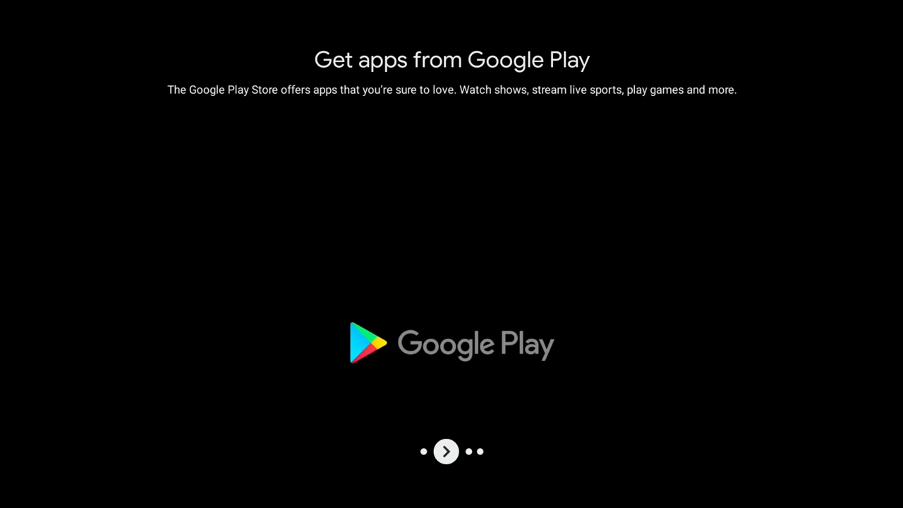
{"action": "left_click", "coordinate": [446, 452]}
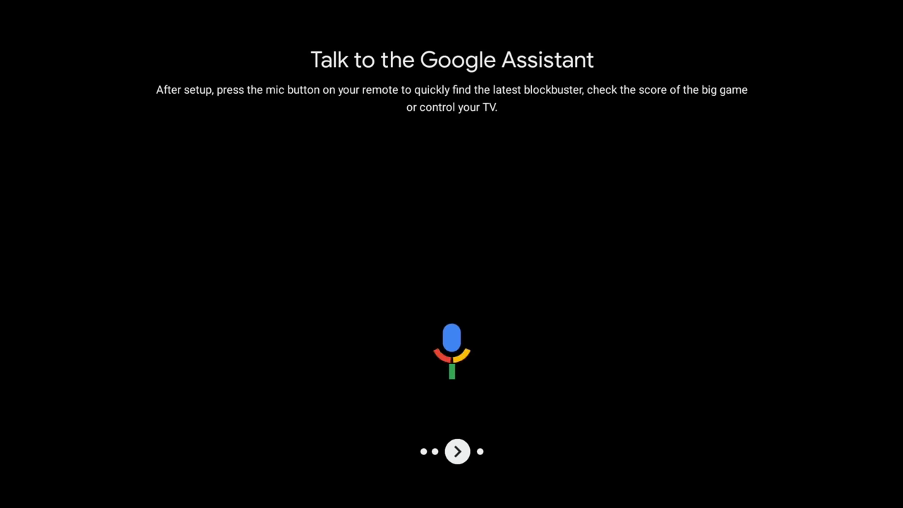
{"action": "left_click", "coordinate": [457, 452]}
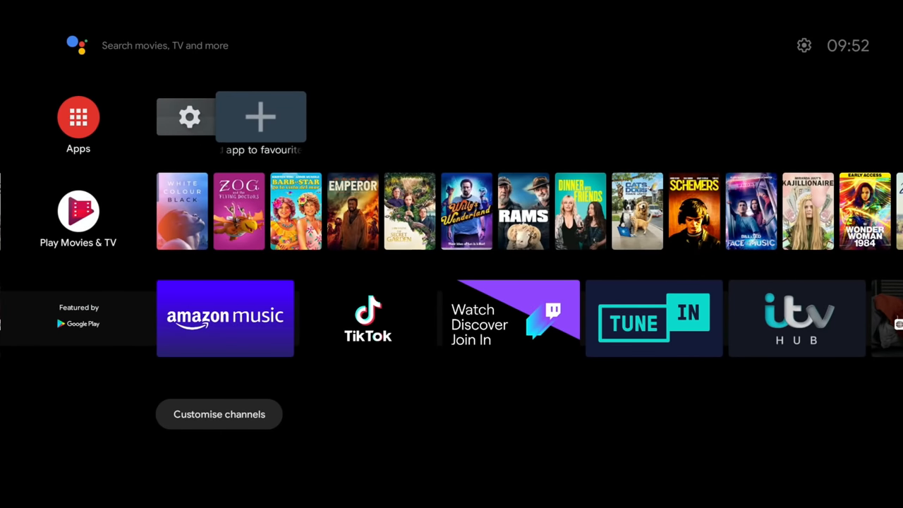
Add Google Play Store and YouTube to the favourites row, dismiss the app picker, and enter Settings
{"action": "left_click", "coordinate": [260, 115]}
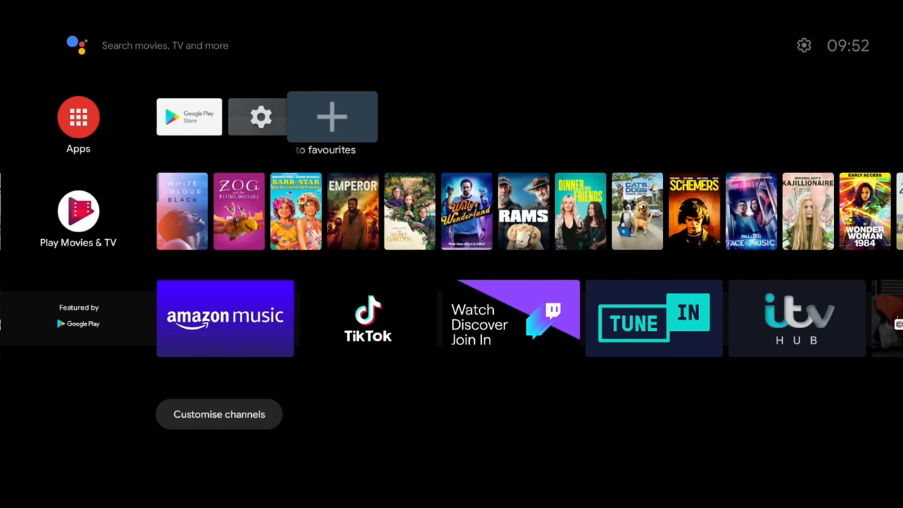
{"action": "left_click", "coordinate": [333, 116]}
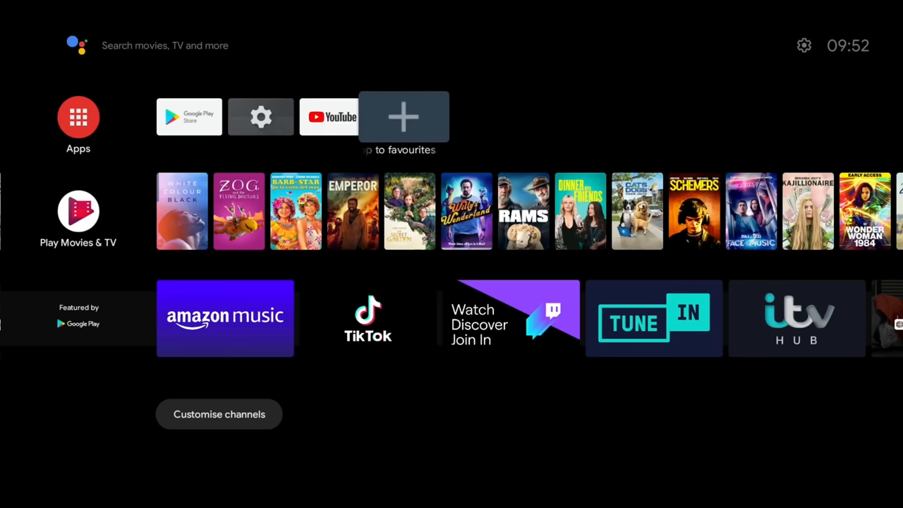
{"action": "left_click", "coordinate": [403, 116]}
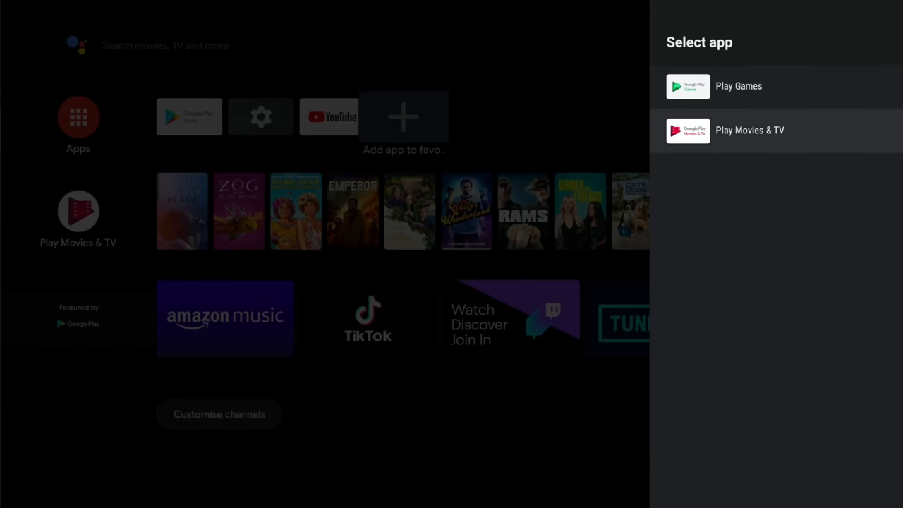
{"action": "left_click", "coordinate": [260, 116]}
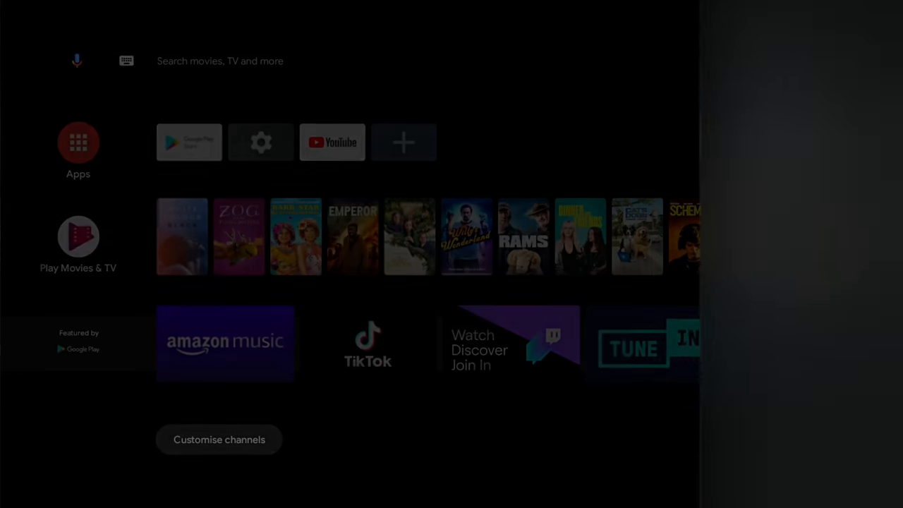
{"action": "left_click", "coordinate": [259, 141]}
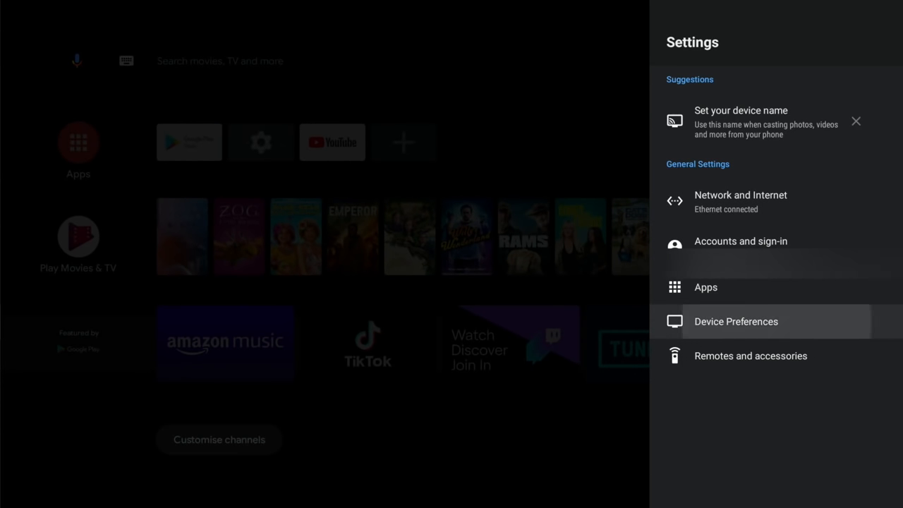
Read 5.3 GB internal storage under Device Preferences > Storage, then return and scroll to Raspberry Pi settings
{"action": "left_click", "coordinate": [736, 322]}
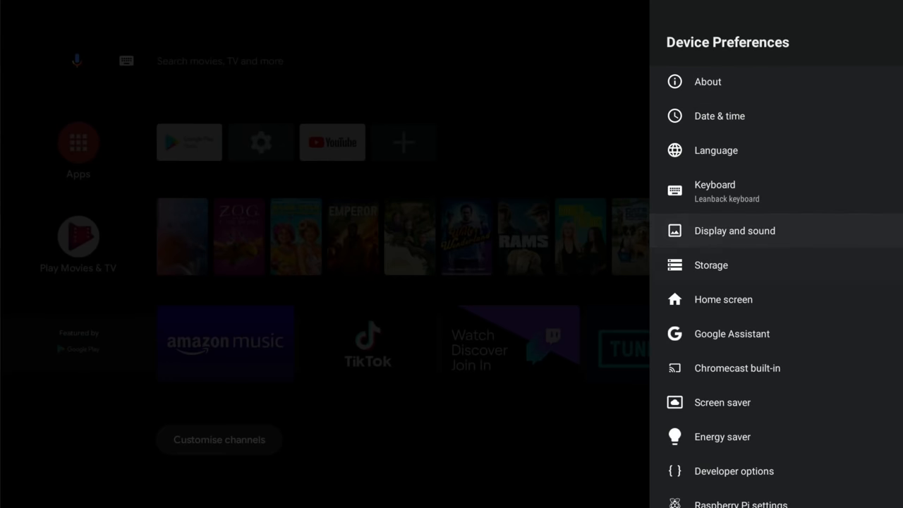
{"action": "left_click", "coordinate": [711, 265]}
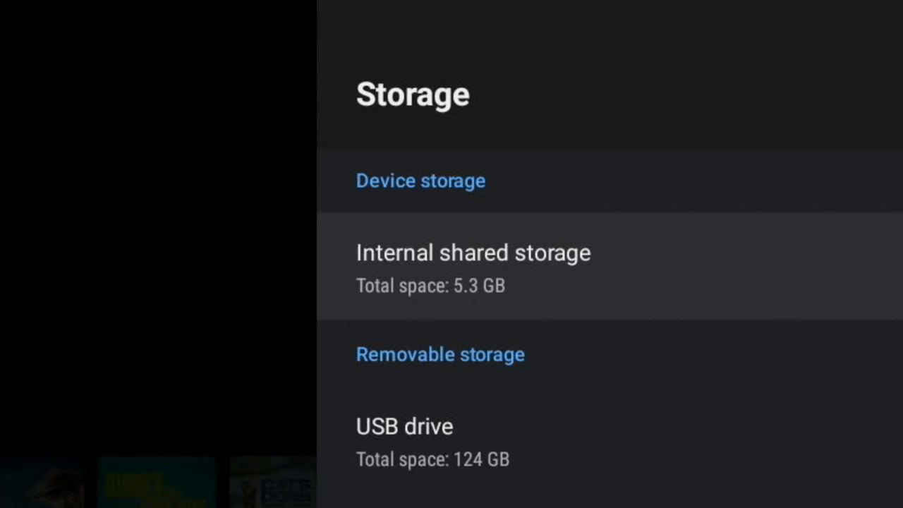
{"action": "key", "text": "Back"}
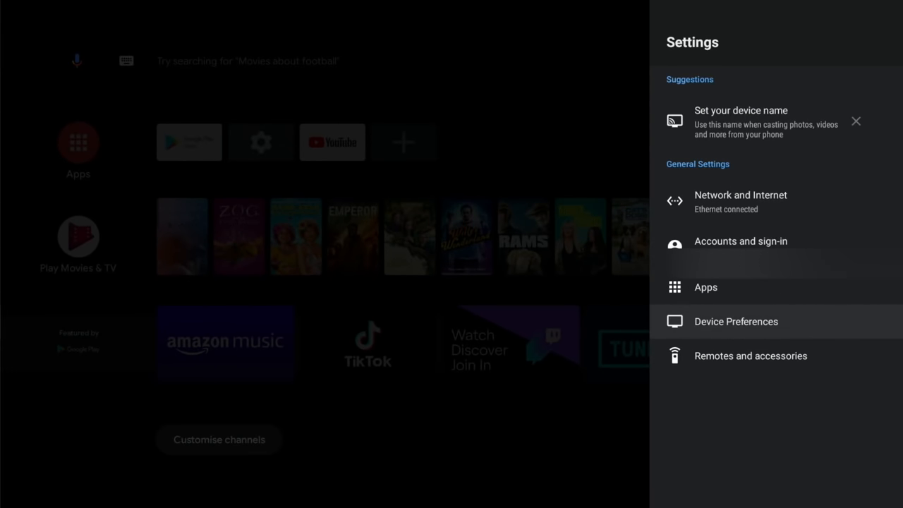
{"action": "left_click", "coordinate": [736, 322]}
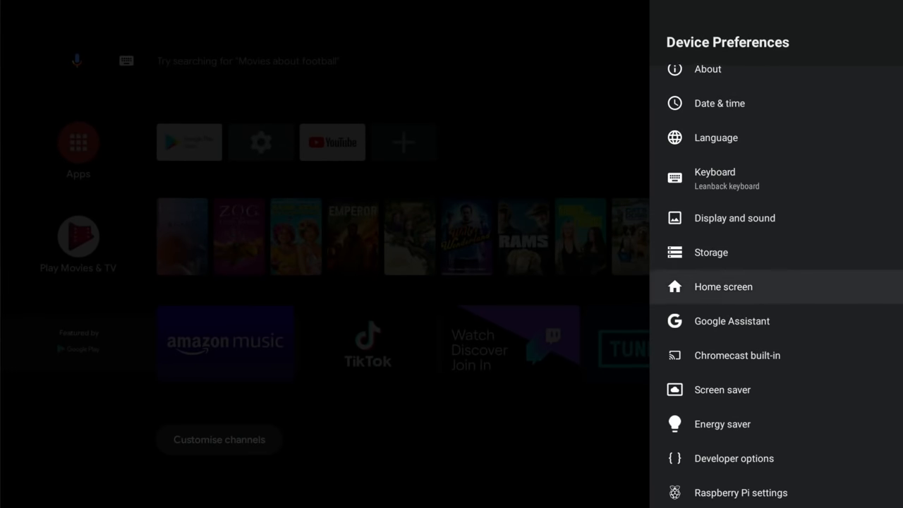
{"action": "scroll", "scroll_direction": "down", "scroll_amount": 3}
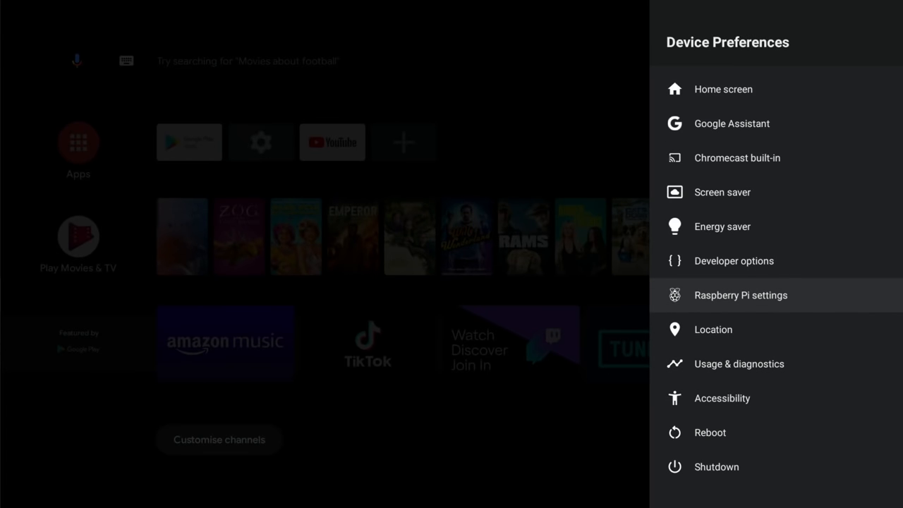
In Raspberry Pi settings, set display resolution 1280x720 and maximum CPU frequency 2000 MHz
{"action": "left_click", "coordinate": [740, 294]}
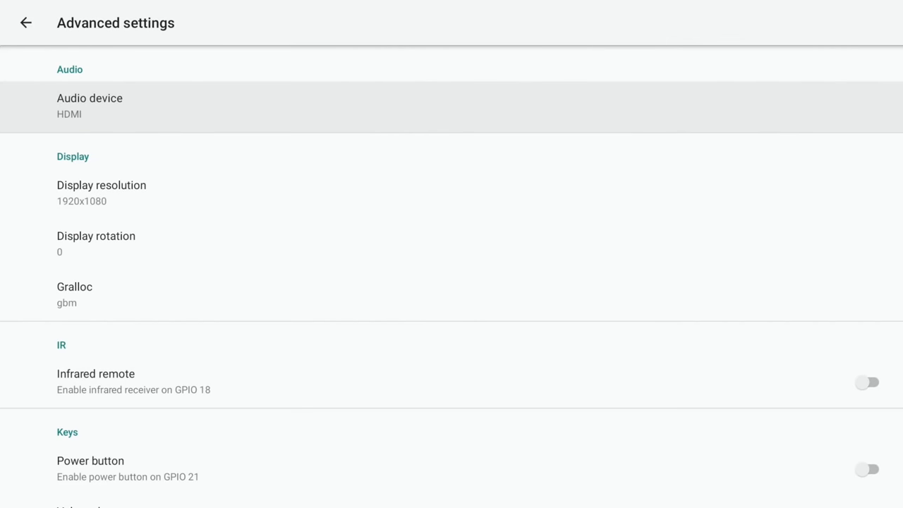
{"action": "left_click", "coordinate": [102, 192]}
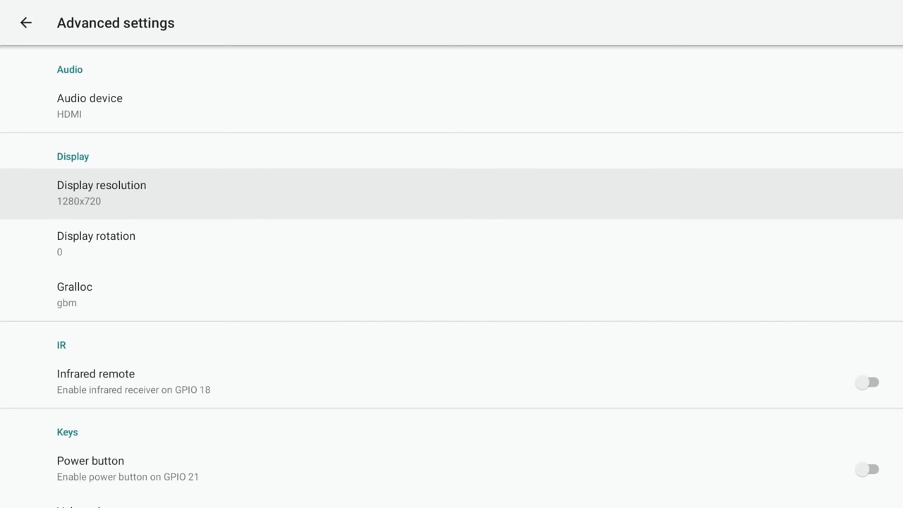
{"action": "scroll", "scroll_direction": "down", "scroll_amount": 3}
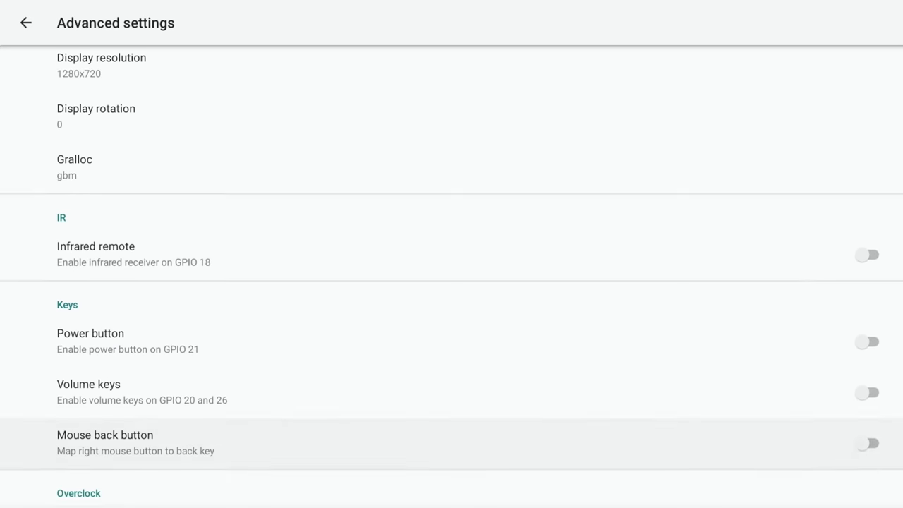
{"action": "scroll", "scroll_direction": "down", "scroll_amount": 3}
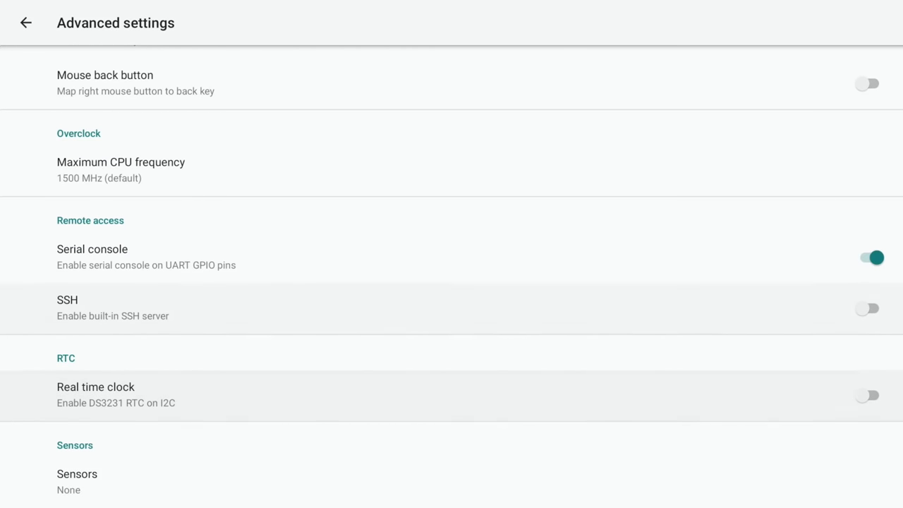
{"action": "left_click", "coordinate": [122, 170]}
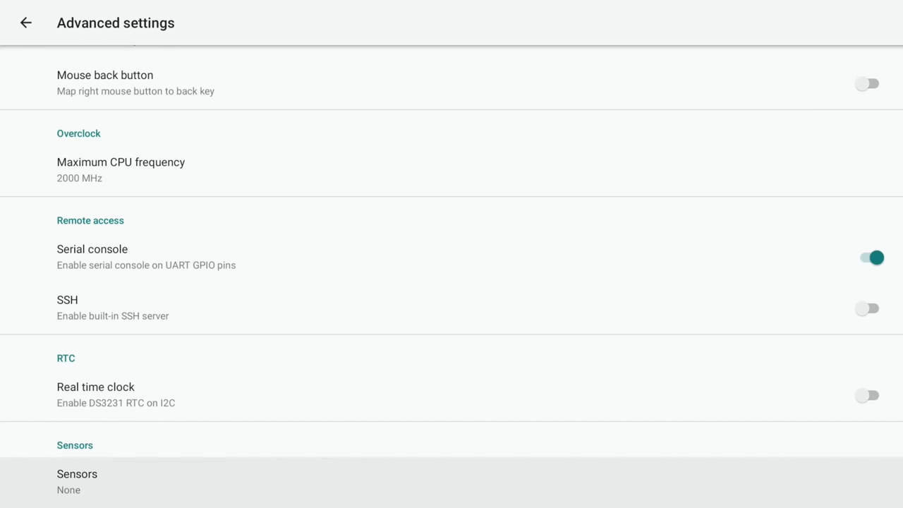
Show the card's boot partition /media/pi/boot in the file manager, listing config.txt
{"action": "left_click", "coordinate": [25, 22]}
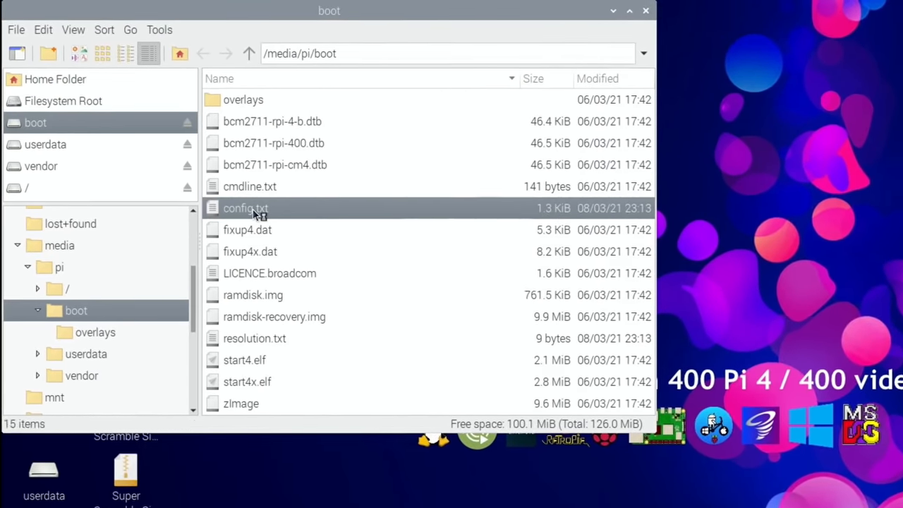
In config.txt confirm over_voltage=6 and arm_freq=2000 under Overclock, then close Geany
{"action": "double_click", "coordinate": [245, 208]}
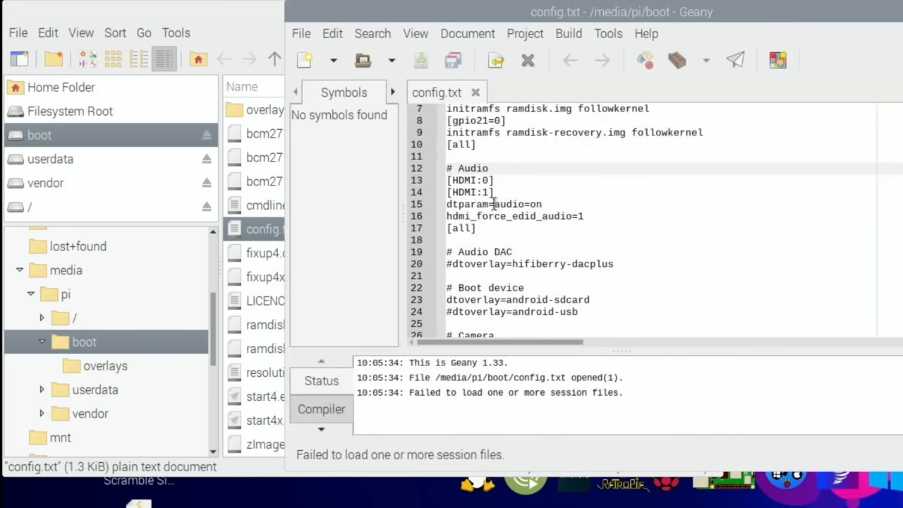
{"action": "scroll", "scroll_direction": "down", "scroll_amount": 3}
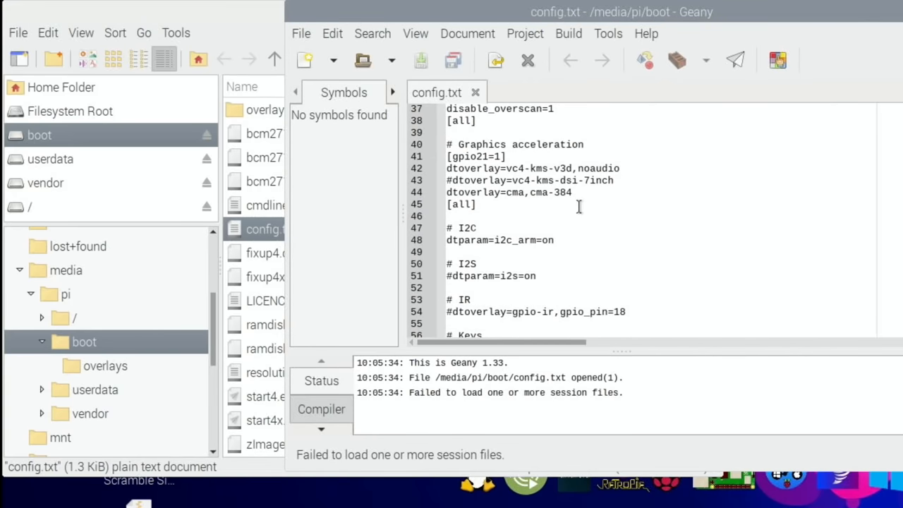
{"action": "scroll", "scroll_direction": "down", "scroll_amount": 3}
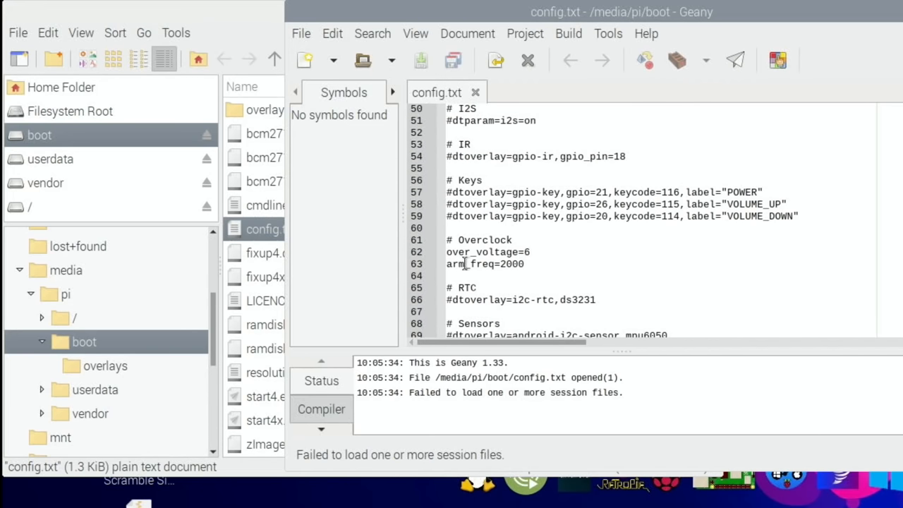
{"action": "mouse_move", "coordinate": [502, 264]}
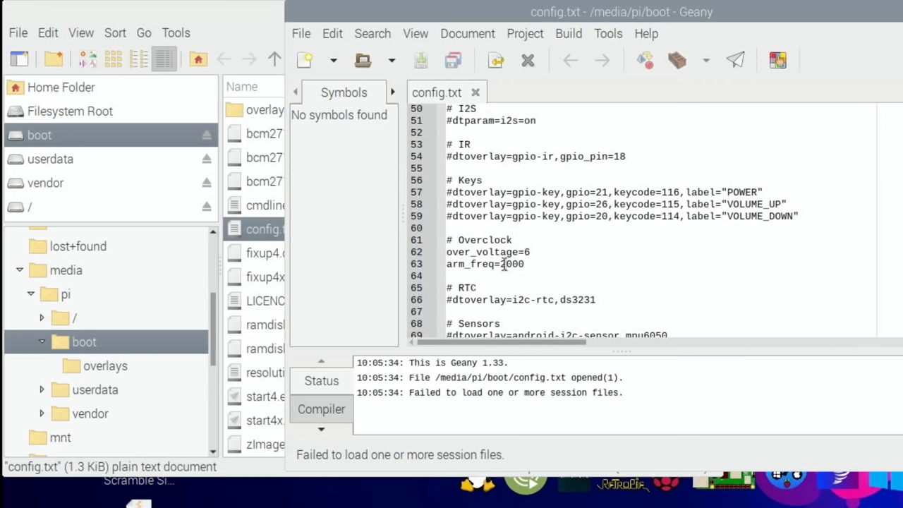
{"action": "left_click", "coordinate": [446, 264]}
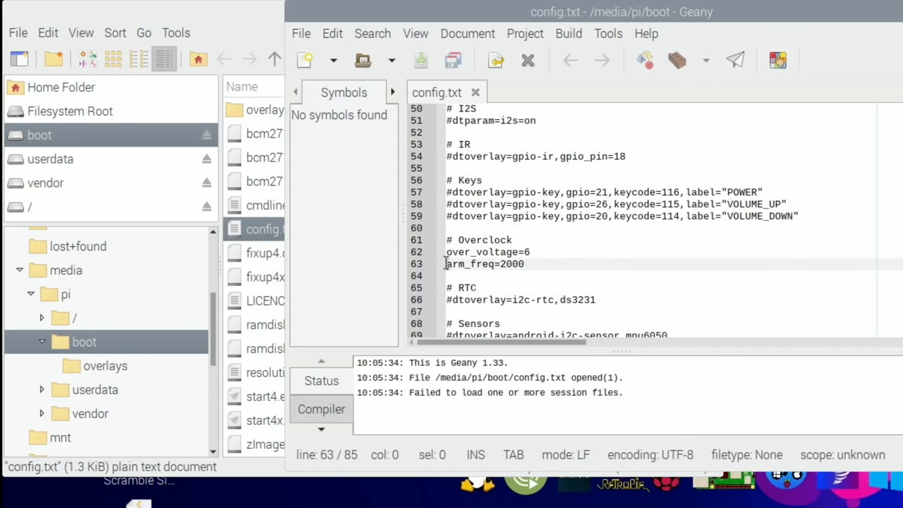
{"action": "left_click", "coordinate": [449, 251]}
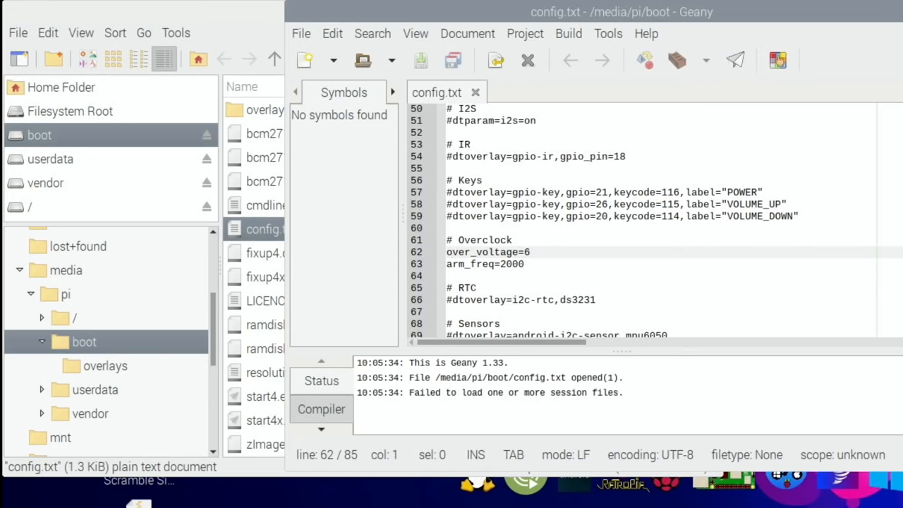
{"action": "left_click", "coordinate": [711, 11]}
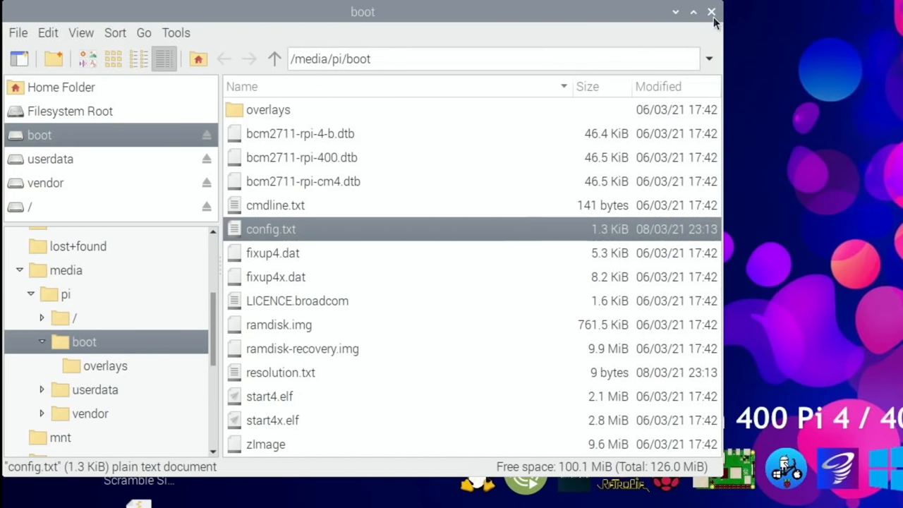
Close the boot folder, launch GParted from System Tools and authenticate as administrator
{"action": "left_click", "coordinate": [711, 11]}
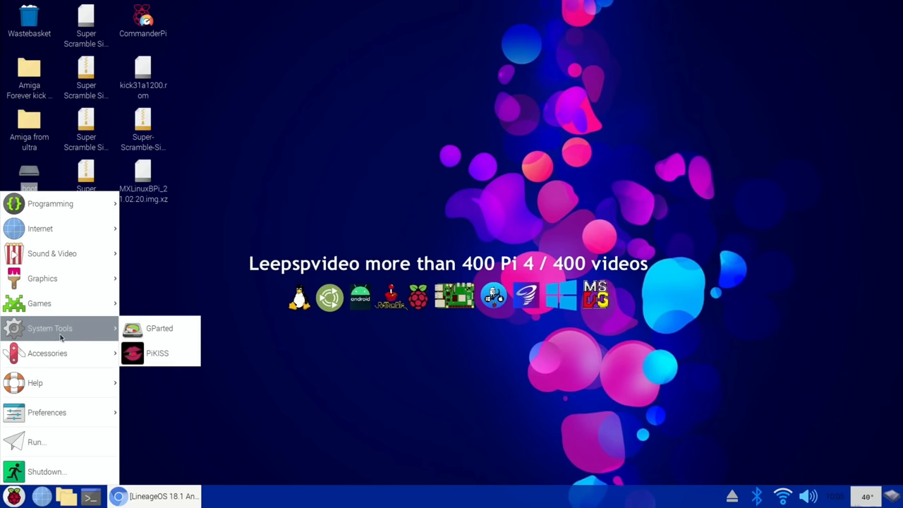
{"action": "left_click", "coordinate": [159, 328]}
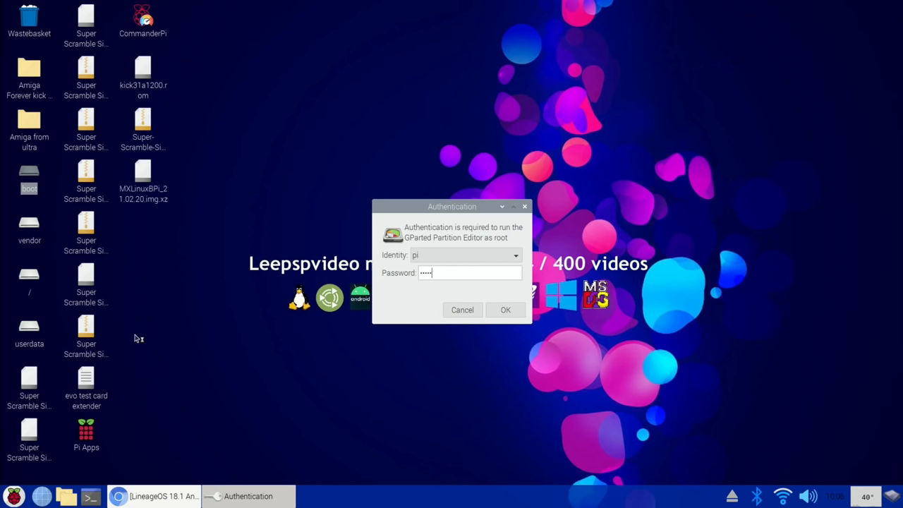
{"action": "left_click", "coordinate": [505, 310]}
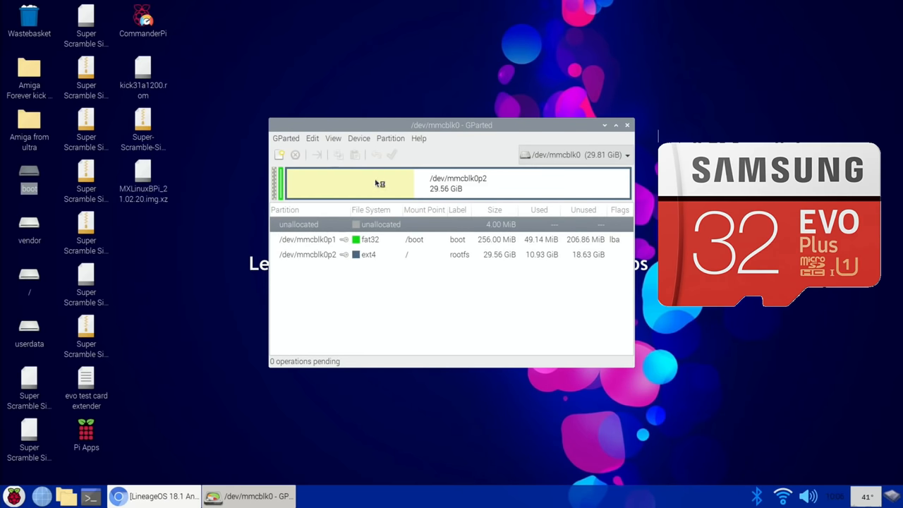
{"action": "mouse_move", "coordinate": [551, 192]}
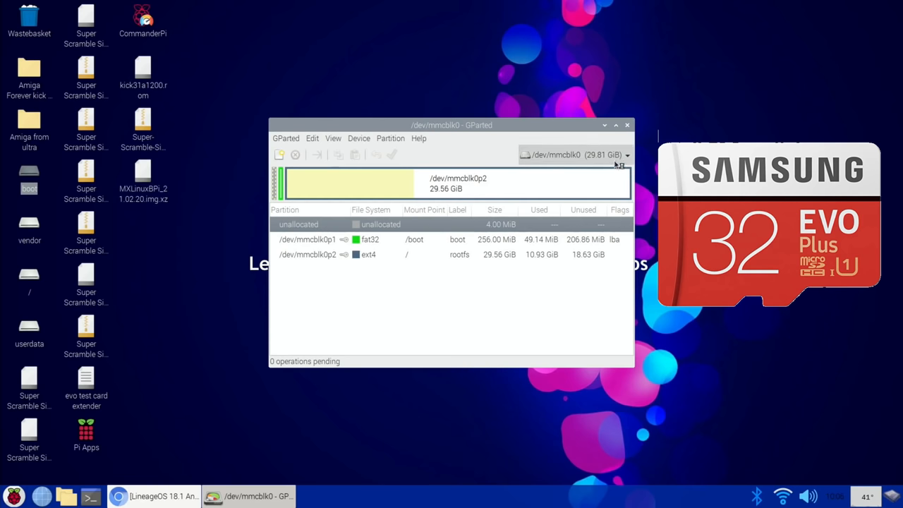
On /dev/sda, resize the userdata partition sda4 to fill all unallocated space (27.88 GiB)
{"action": "left_click", "coordinate": [627, 153]}
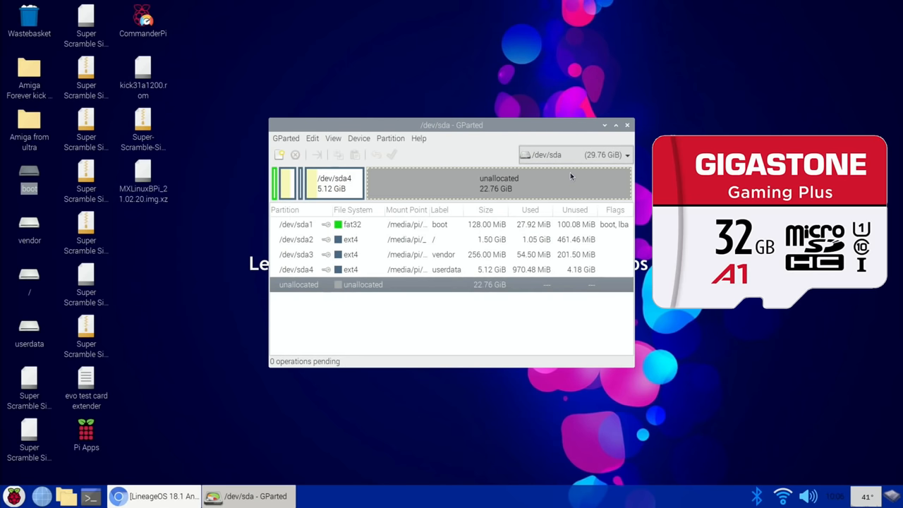
{"action": "mouse_move", "coordinate": [316, 206]}
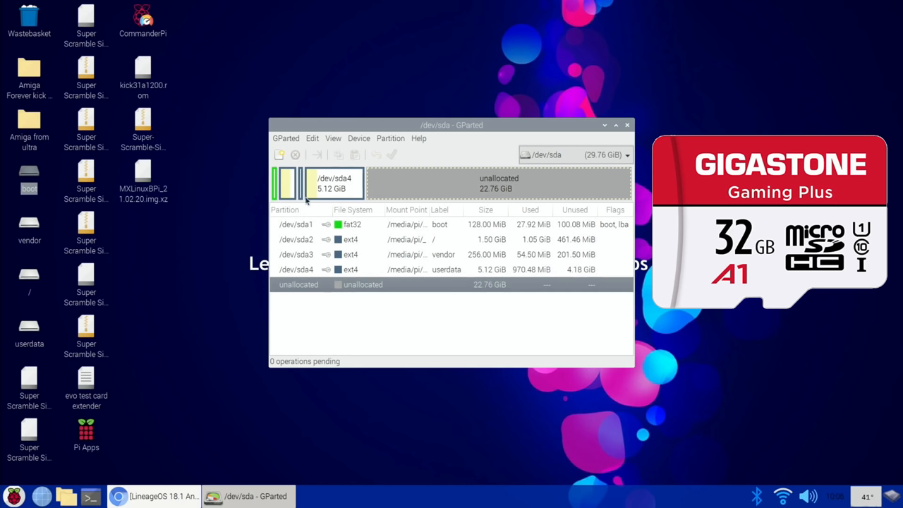
{"action": "mouse_move", "coordinate": [317, 223]}
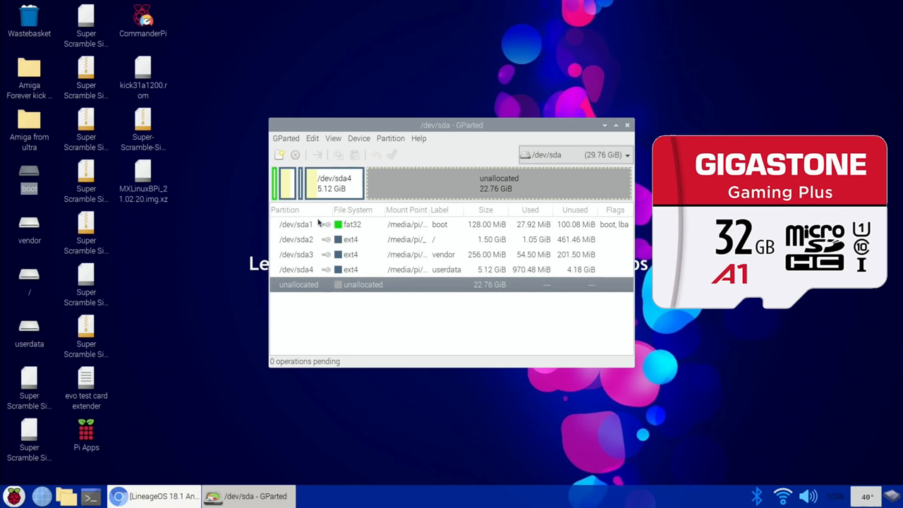
{"action": "mouse_move", "coordinate": [341, 190]}
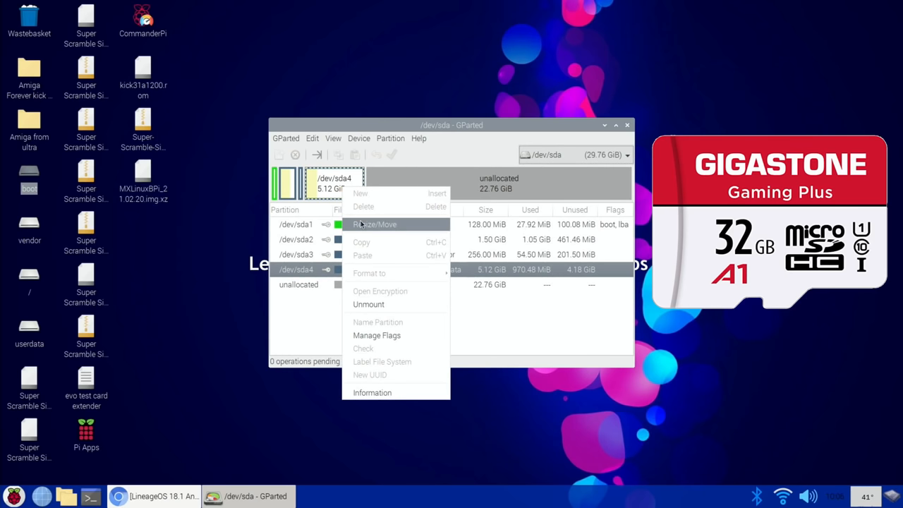
{"action": "left_click", "coordinate": [374, 223]}
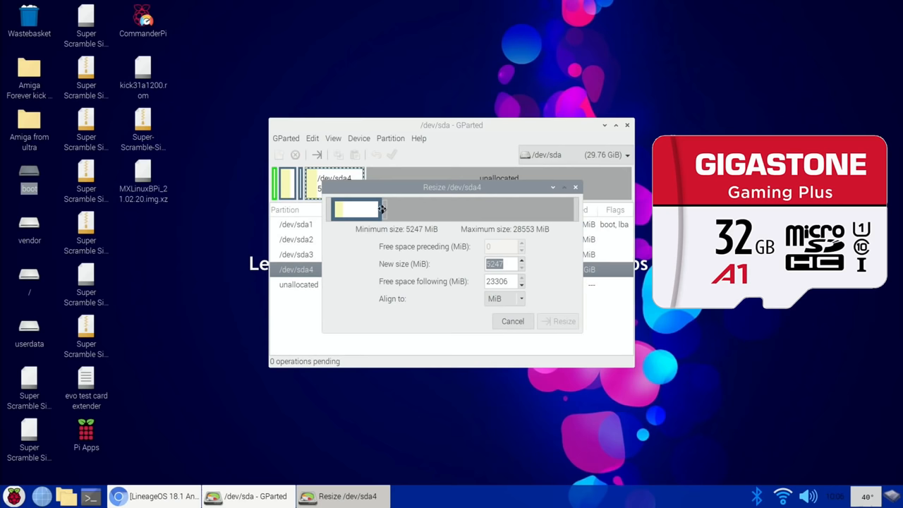
{"action": "left_click_drag", "start_coordinate": [381, 209], "coordinate": [575, 209]}
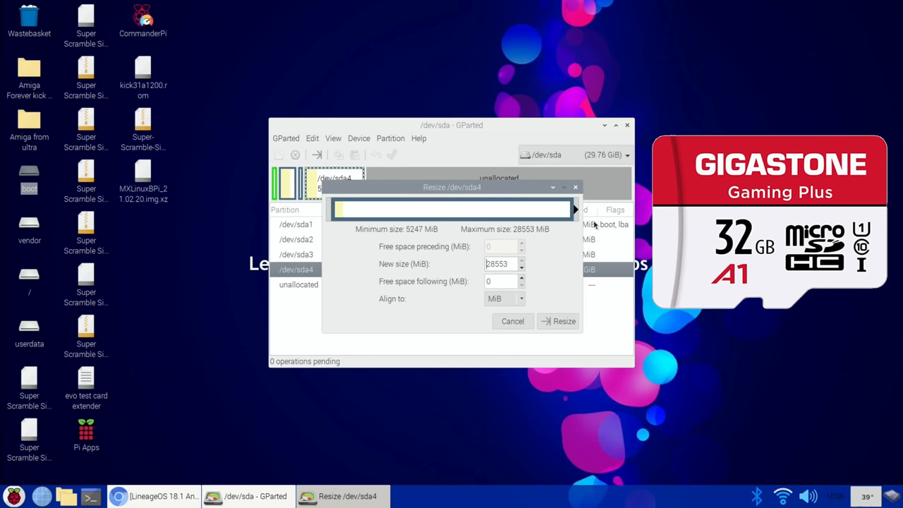
{"action": "left_click", "coordinate": [558, 322]}
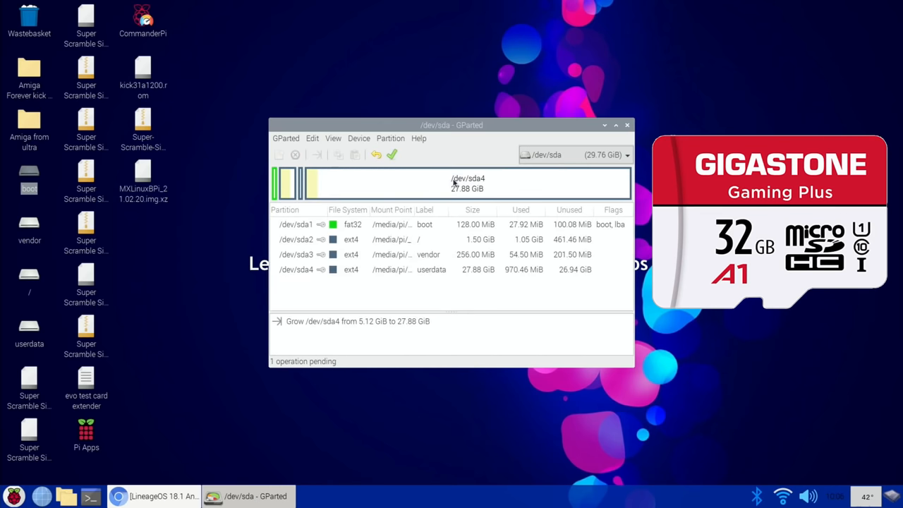
Apply the pending grow operation, dismiss the completion report and close GParted
{"action": "left_click", "coordinate": [392, 154]}
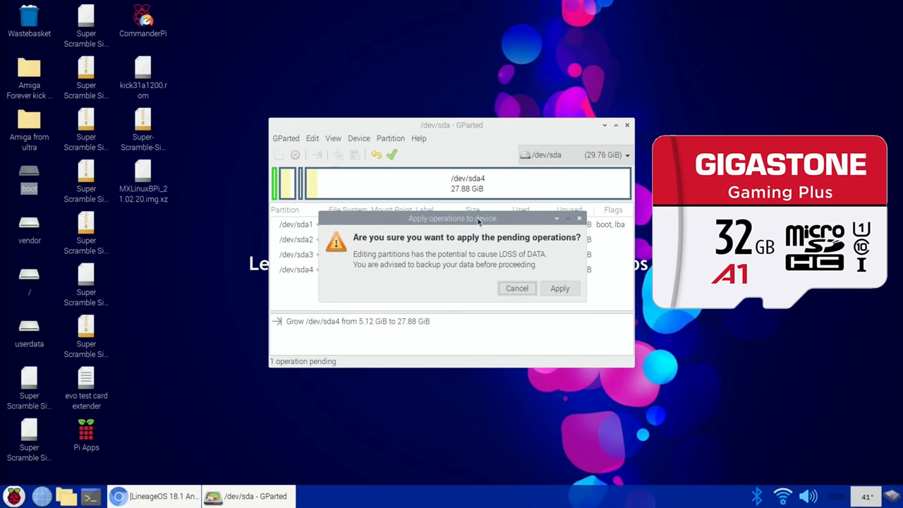
{"action": "left_click", "coordinate": [559, 288]}
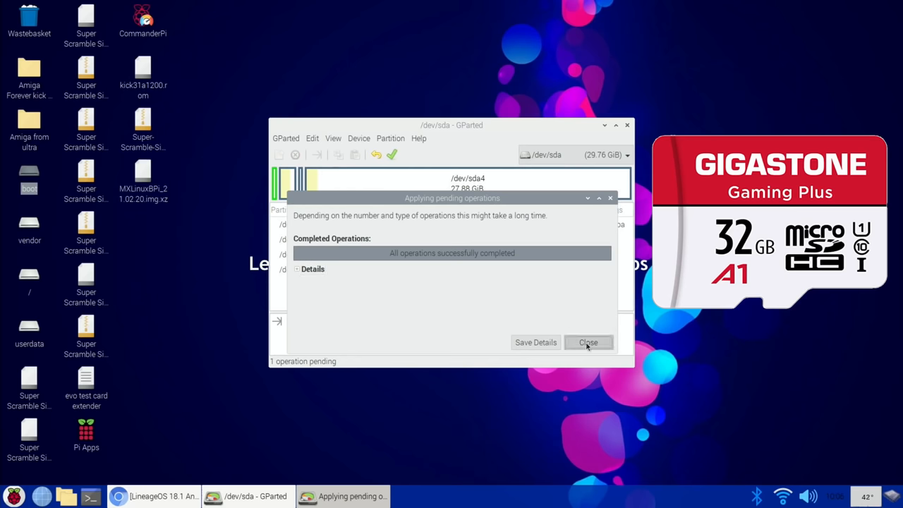
{"action": "left_click", "coordinate": [586, 343]}
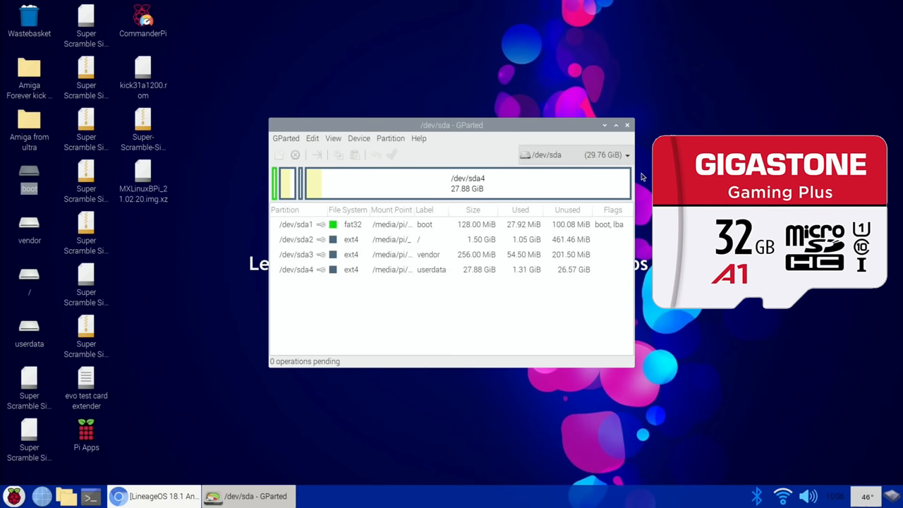
{"action": "left_click", "coordinate": [626, 125]}
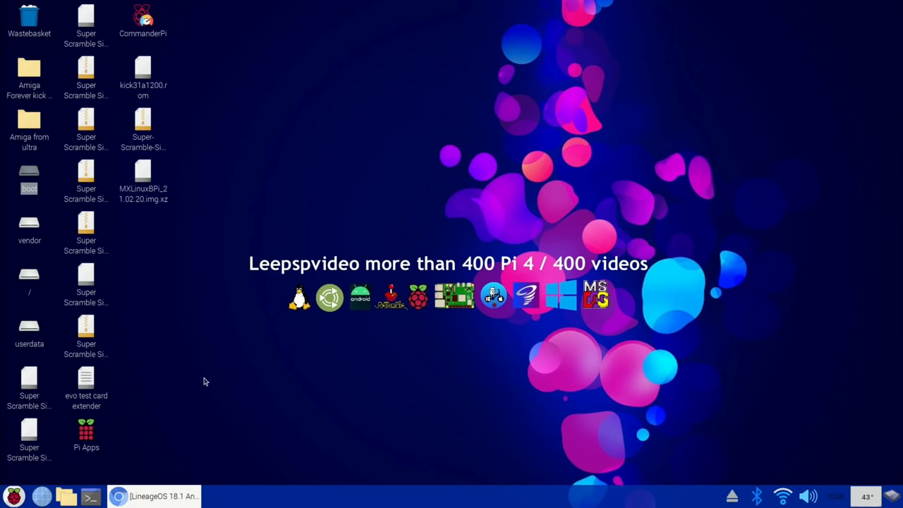
Switch from the Raspberry Pi OS desktop back to the Android TV session
{"action": "left_click", "coordinate": [13, 497]}
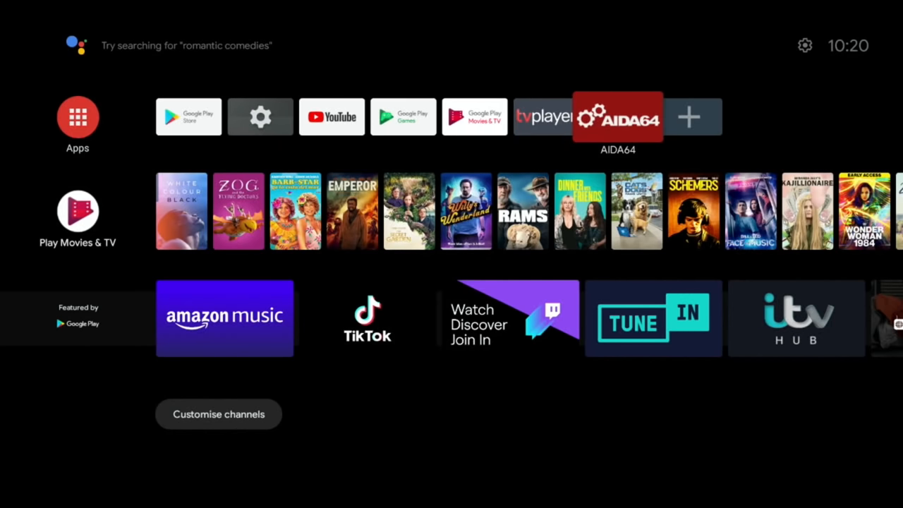
{"action": "left_click", "coordinate": [618, 118]}
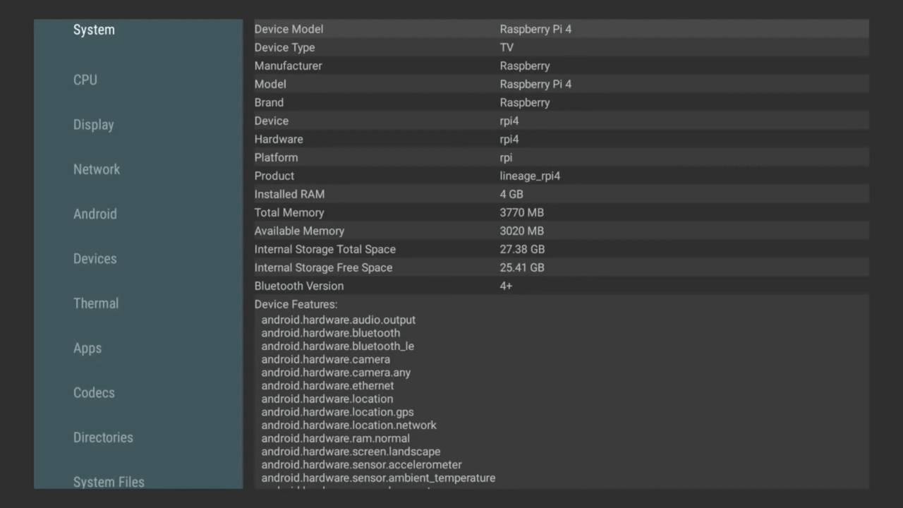
{"action": "left_click", "coordinate": [84, 79]}
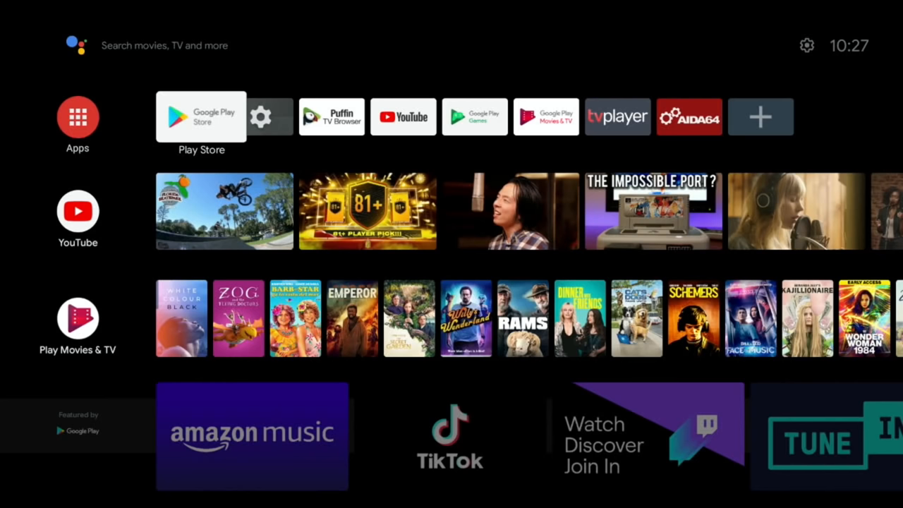
{"action": "scroll", "scroll_direction": "down", "scroll_amount": 3}
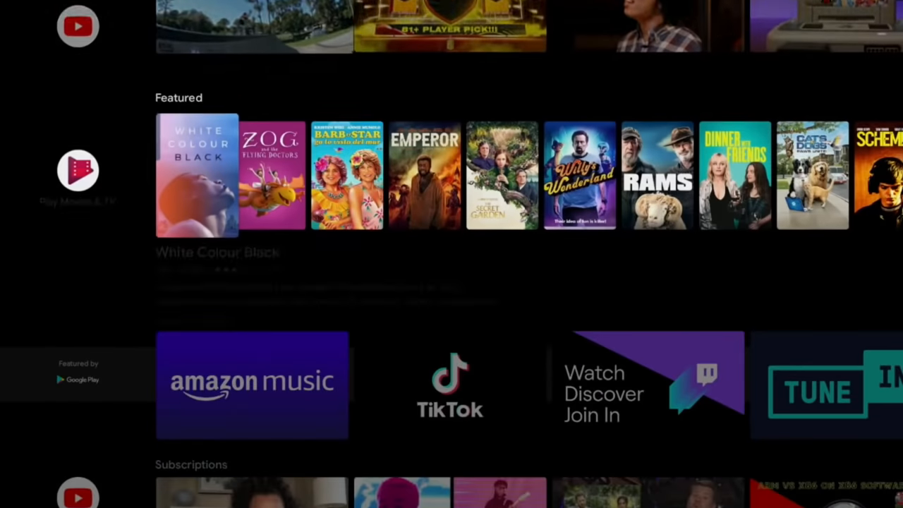
{"action": "scroll", "scroll_direction": "down", "scroll_amount": 3}
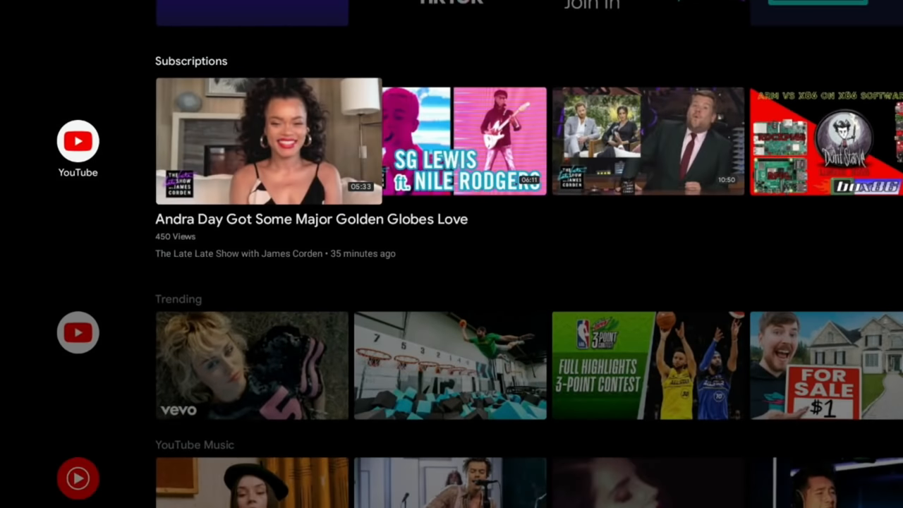
{"action": "scroll", "scroll_direction": "up", "scroll_amount": 3}
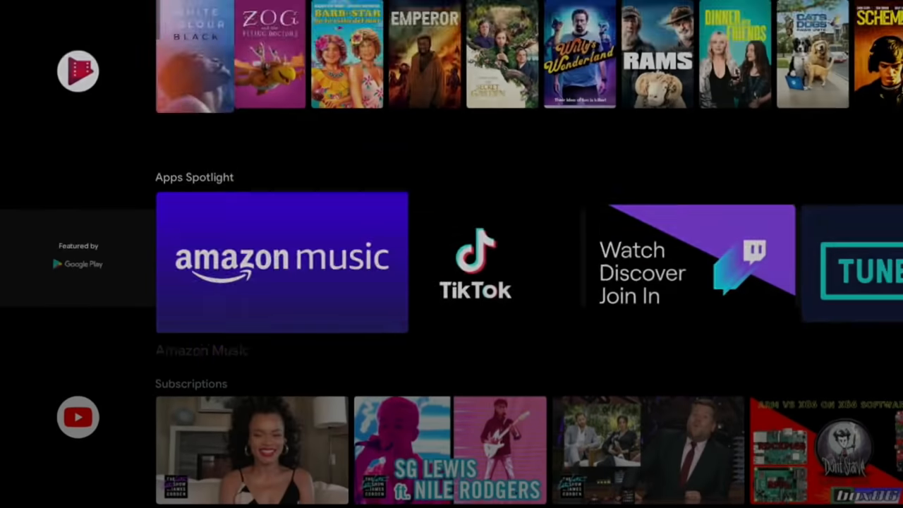
{"action": "scroll", "scroll_direction": "up", "scroll_amount": 3}
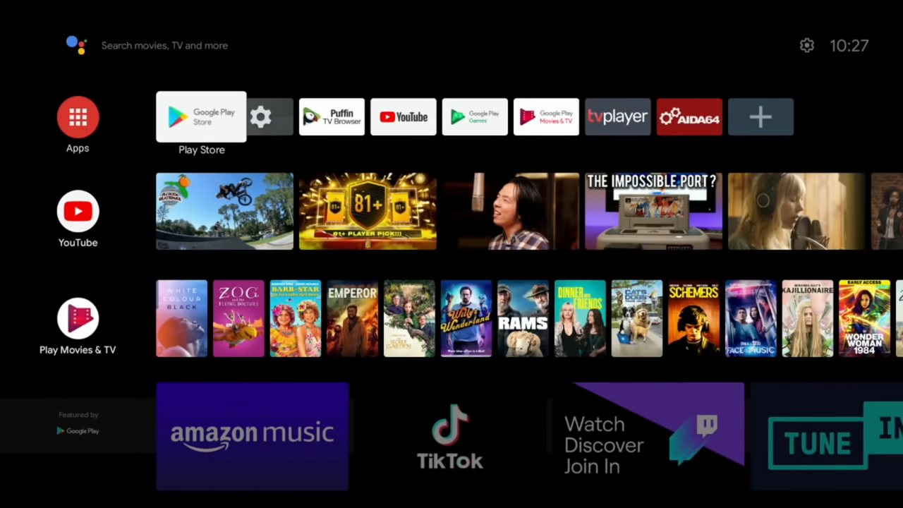
{"action": "scroll", "scroll_direction": "down", "scroll_amount": 3}
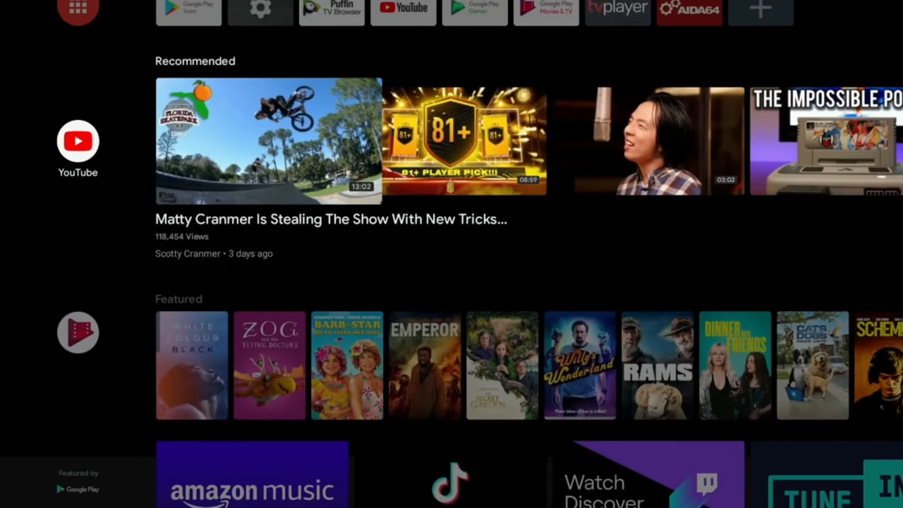
{"action": "scroll", "scroll_direction": "down", "scroll_amount": 3}
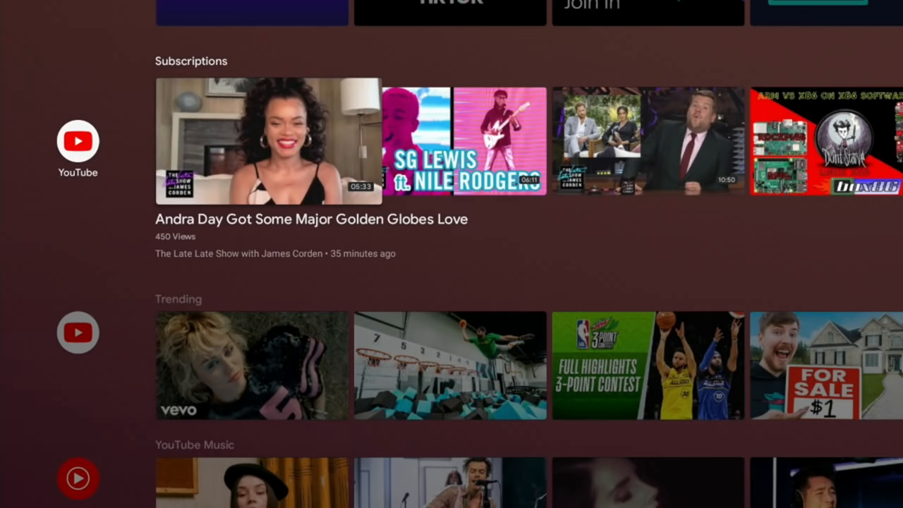
{"action": "scroll", "scroll_direction": "down", "scroll_amount": 3}
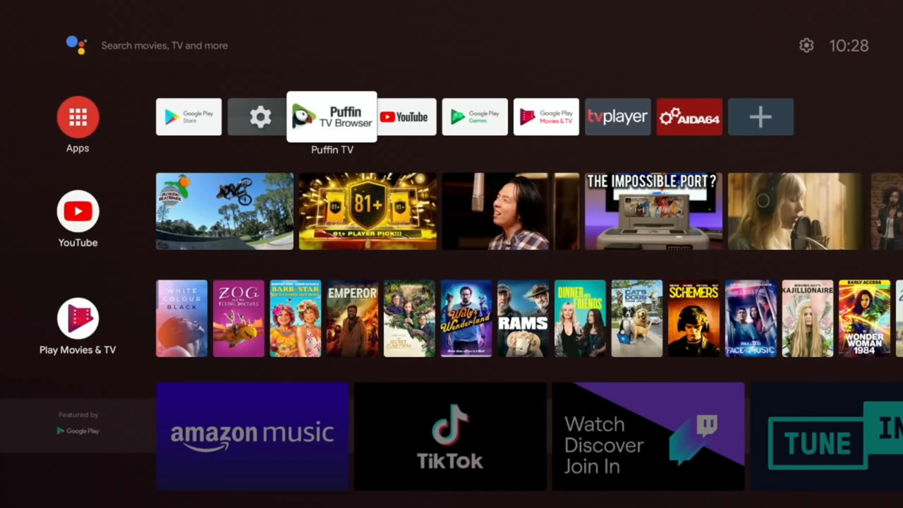
Launch Puffin TV Browser and reach KonstaKANG's LineageOS 18.1 Android TV page, dismissing the ad
{"action": "left_click", "coordinate": [332, 116]}
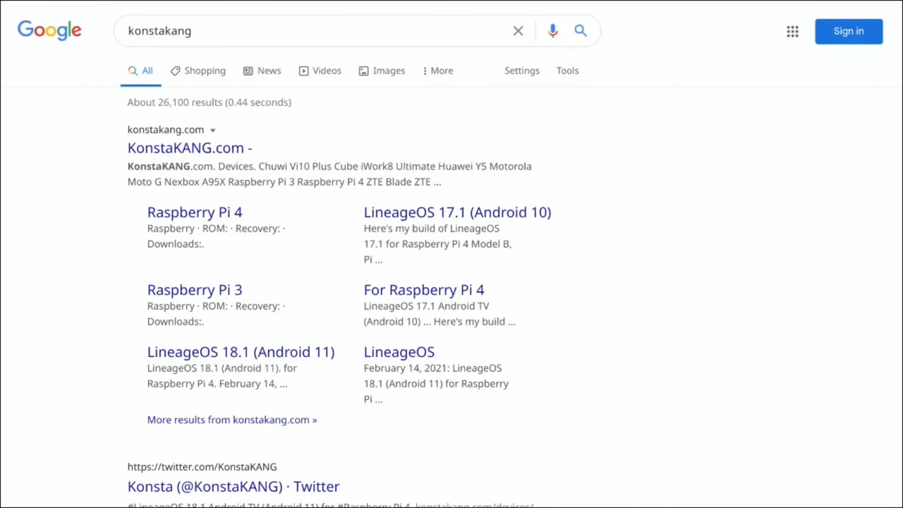
{"action": "mouse_move", "coordinate": [237, 214]}
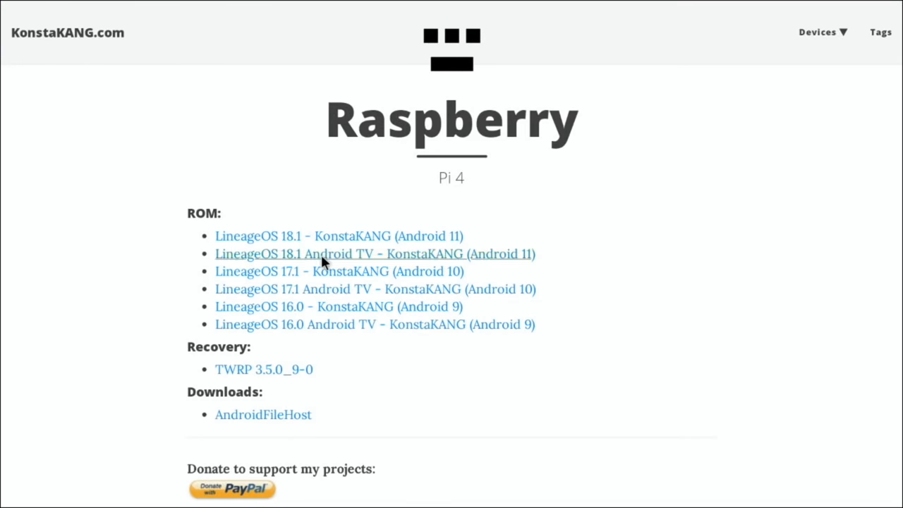
{"action": "mouse_move", "coordinate": [254, 261]}
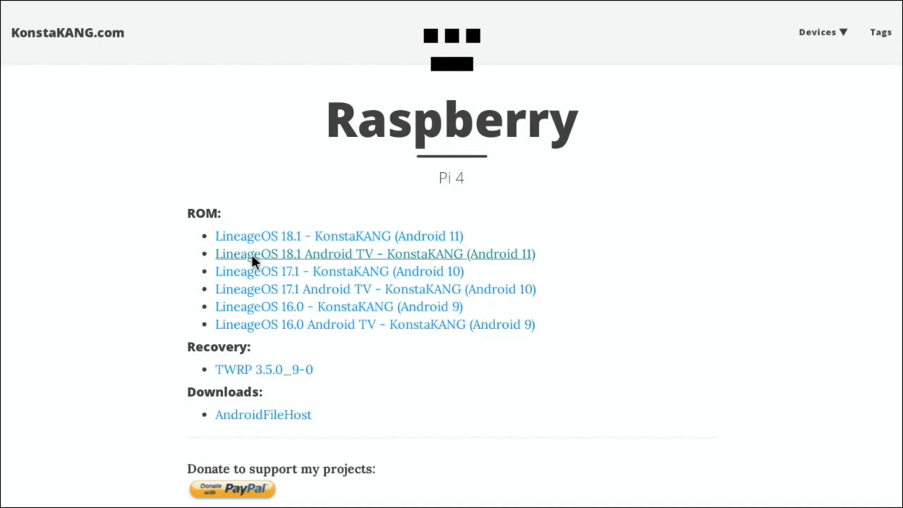
{"action": "mouse_move", "coordinate": [299, 266]}
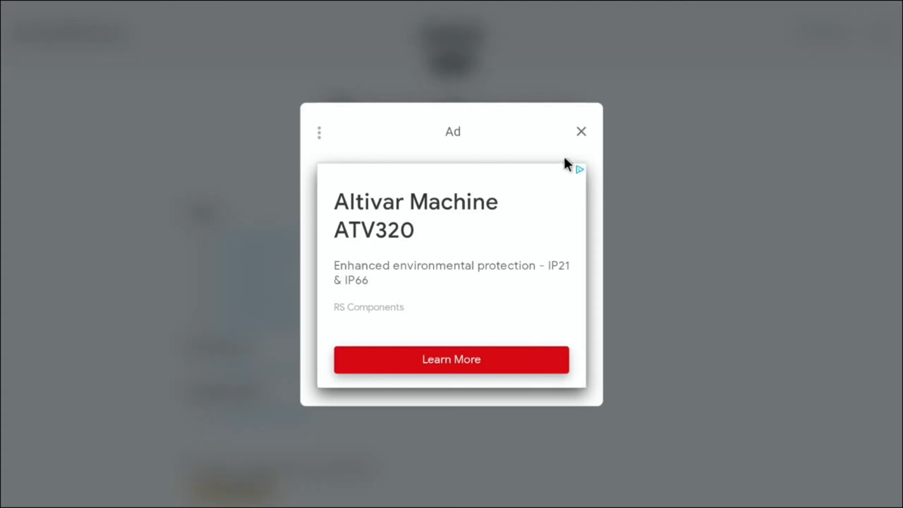
{"action": "left_click", "coordinate": [581, 132]}
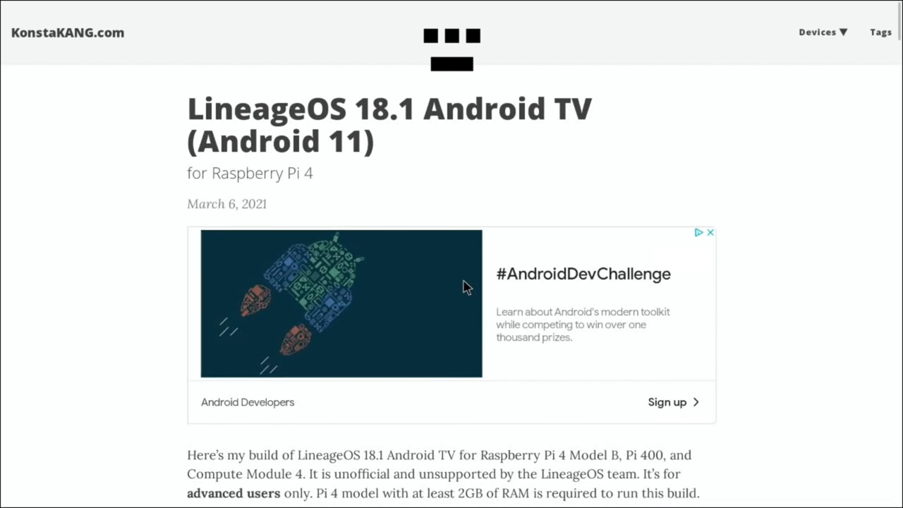
Scroll through KonstaKANG's page past the download link, working features and install steps into the FAQ
{"action": "scroll", "scroll_direction": "down", "scroll_amount": 3}
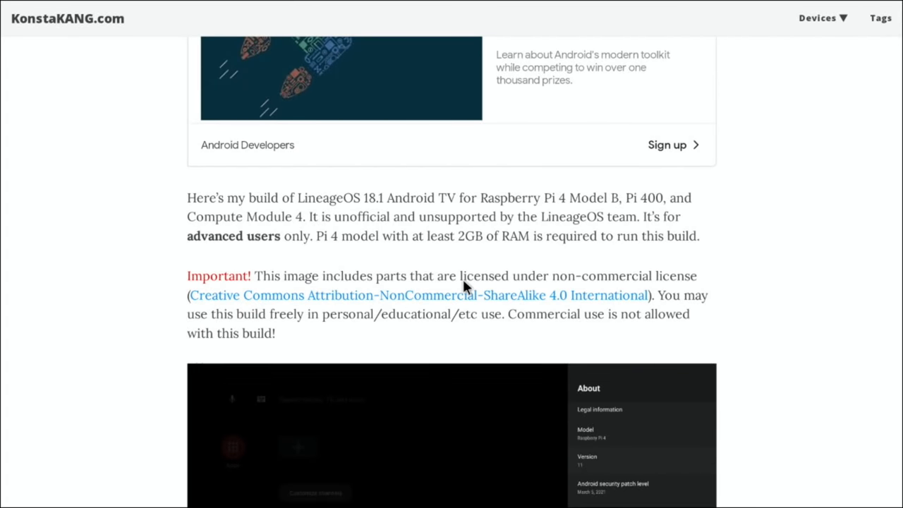
{"action": "scroll", "scroll_direction": "down", "scroll_amount": 3}
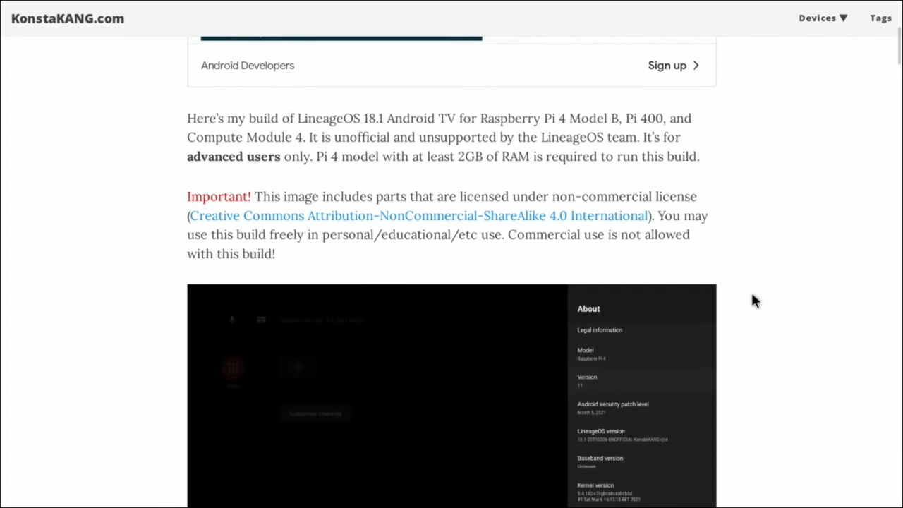
{"action": "scroll", "scroll_direction": "down", "scroll_amount": 3}
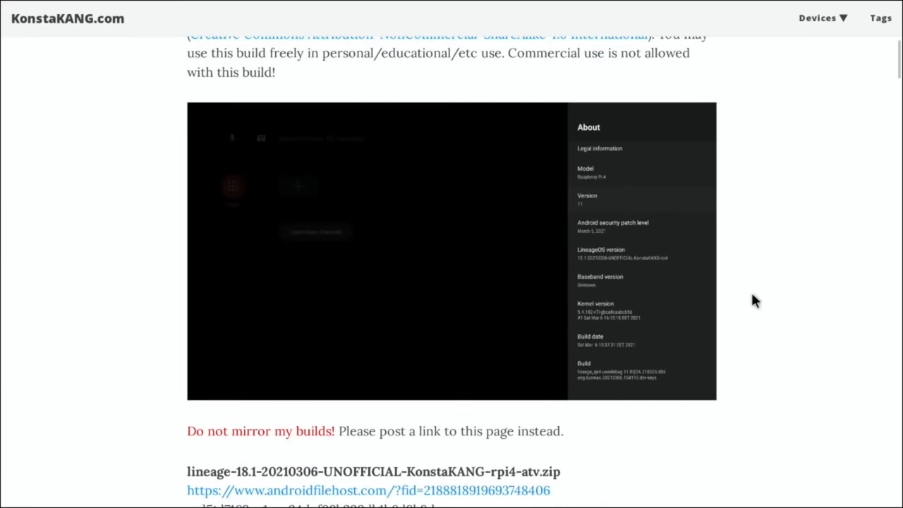
{"action": "scroll", "scroll_direction": "down", "scroll_amount": 3}
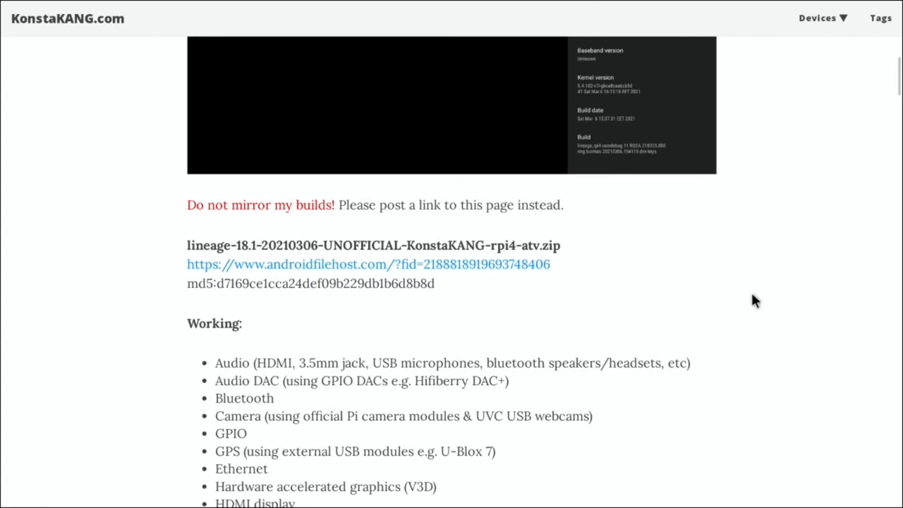
{"action": "scroll", "scroll_direction": "down", "scroll_amount": 3}
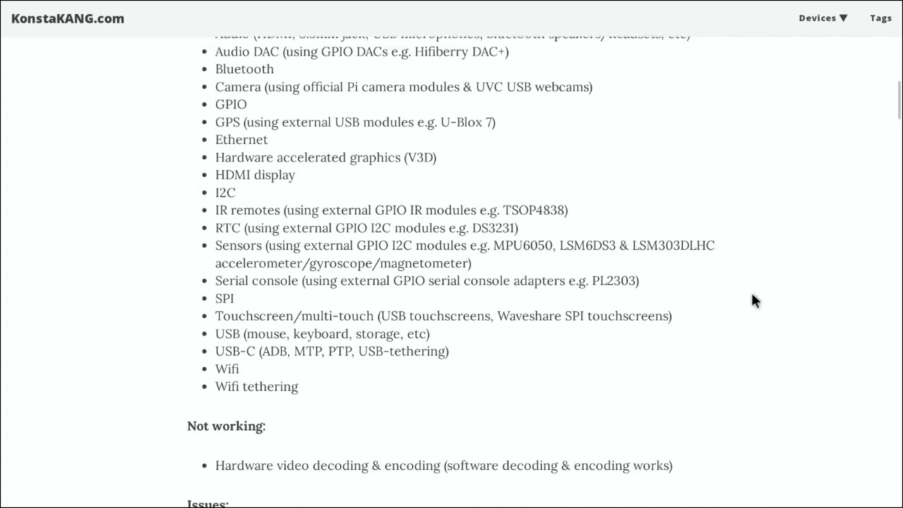
{"action": "scroll", "scroll_direction": "down", "scroll_amount": 3}
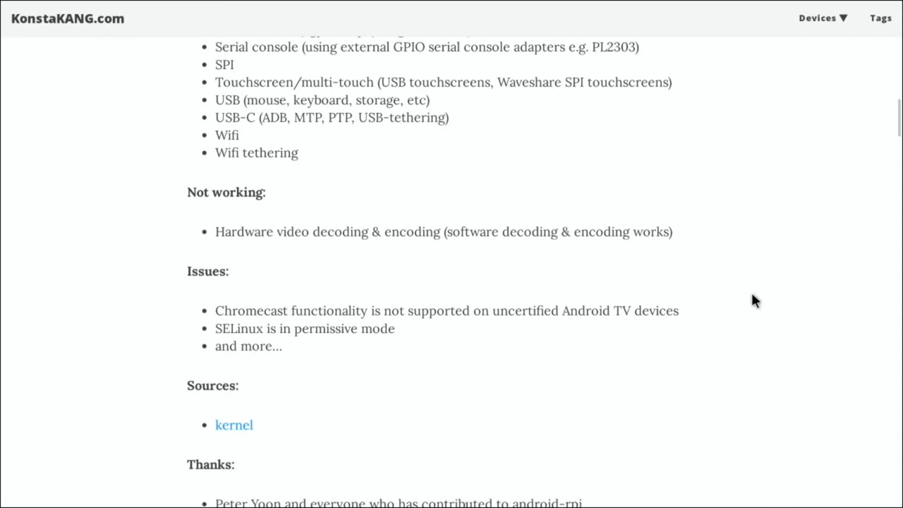
{"action": "scroll", "scroll_direction": "down", "scroll_amount": 3}
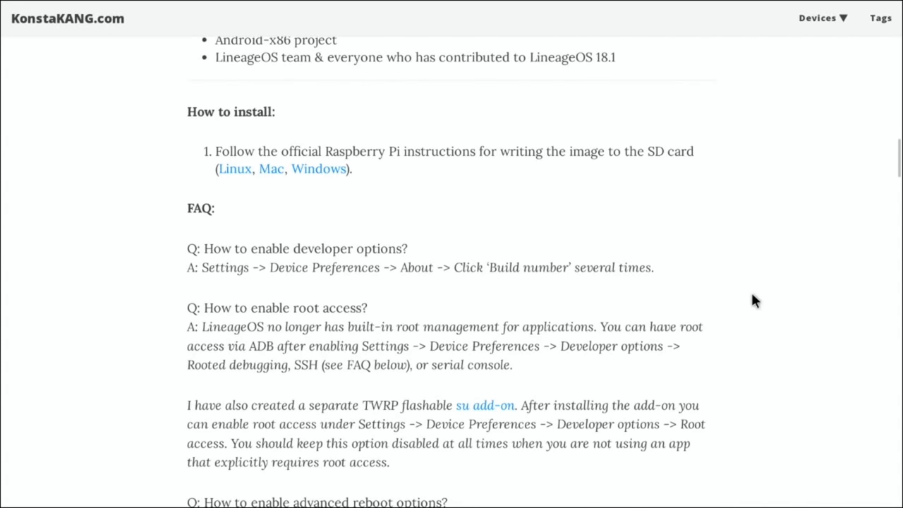
{"action": "scroll", "scroll_direction": "down", "scroll_amount": 3}
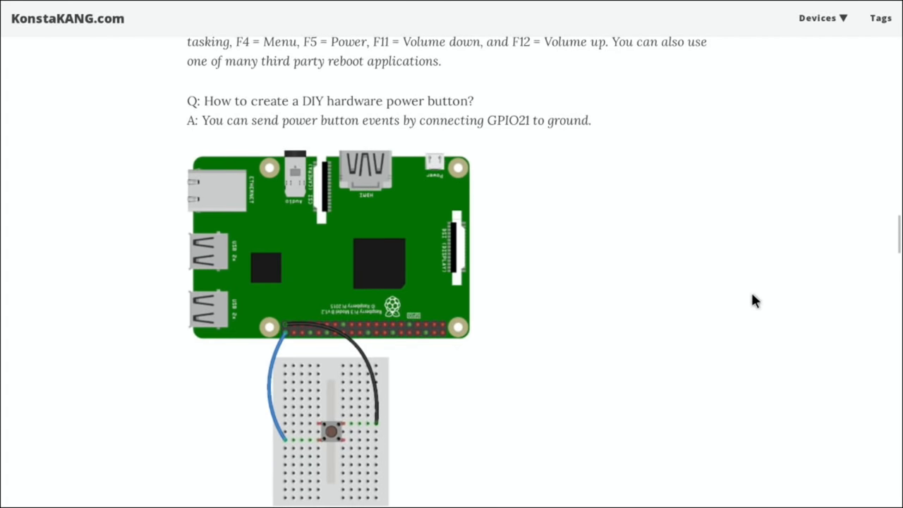
{"action": "scroll", "scroll_direction": "down", "scroll_amount": 3}
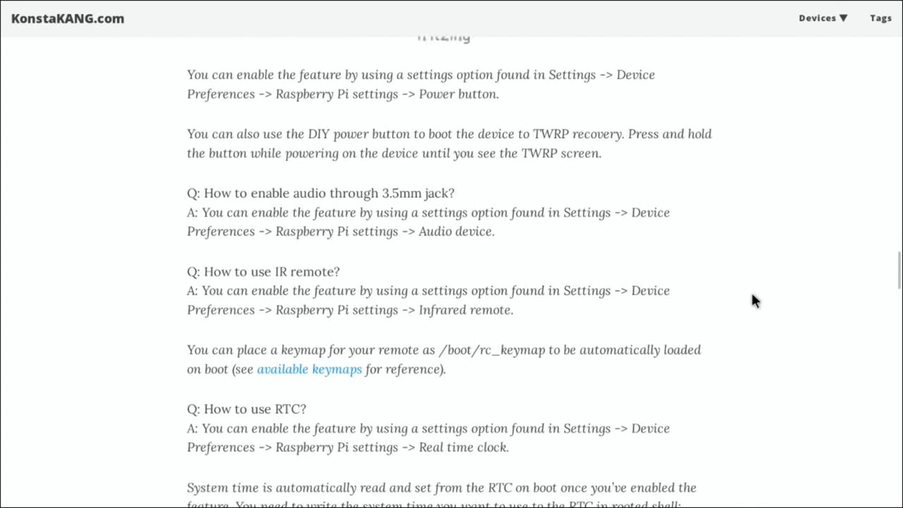
{"action": "scroll", "scroll_direction": "down", "scroll_amount": 3}
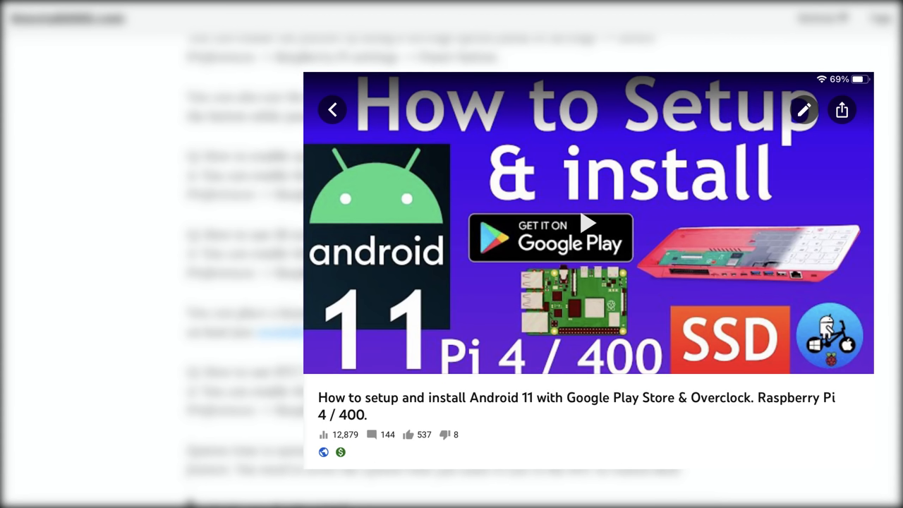
Reach the 'Storage shows 7 GB' FAQ about extending /data with GParted, then return to the page top
{"action": "left_click", "coordinate": [333, 110]}
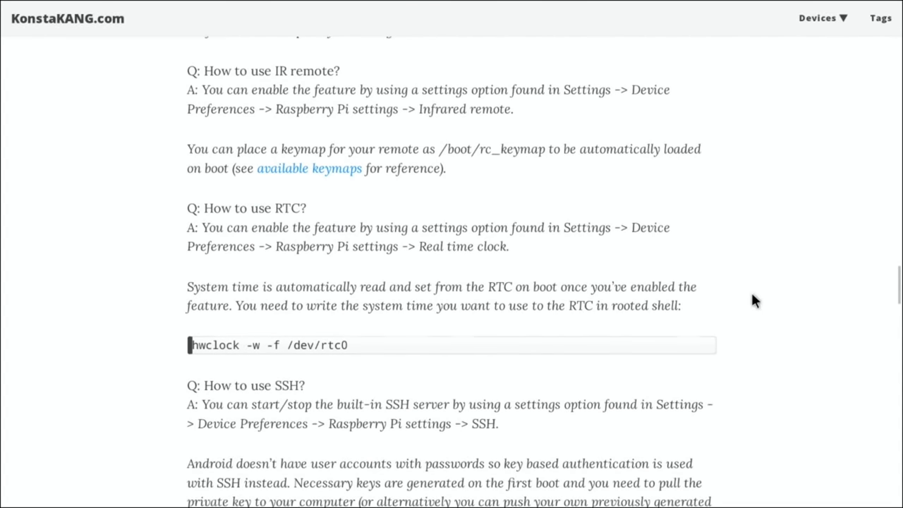
{"action": "scroll", "scroll_direction": "down", "scroll_amount": 3}
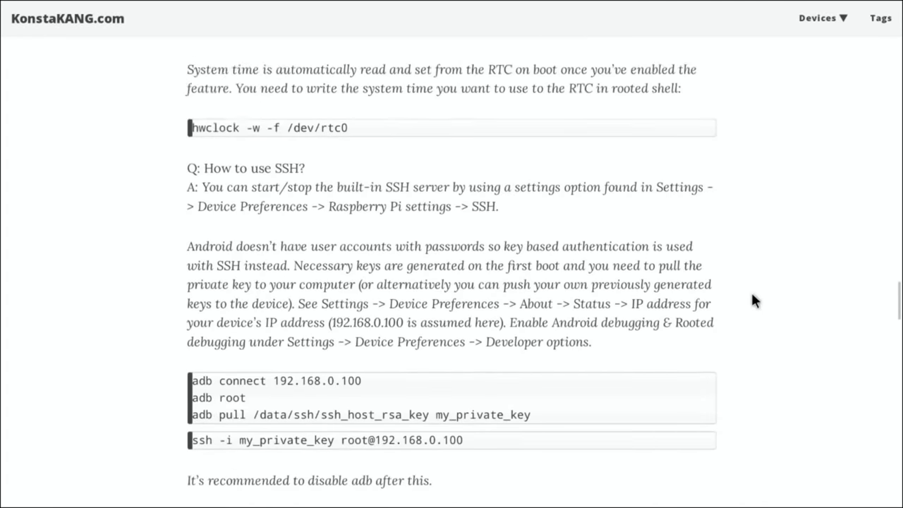
{"action": "scroll", "scroll_direction": "down", "scroll_amount": 3}
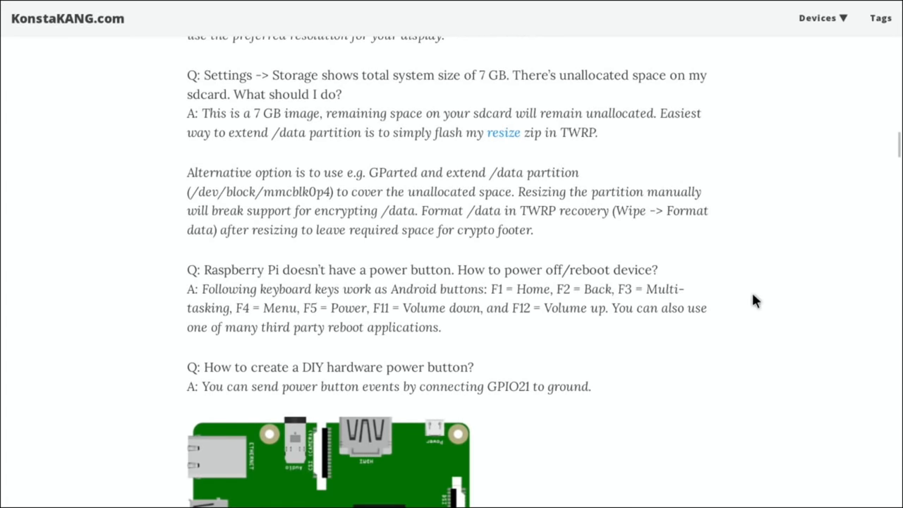
{"action": "scroll", "scroll_direction": "down", "scroll_amount": 3}
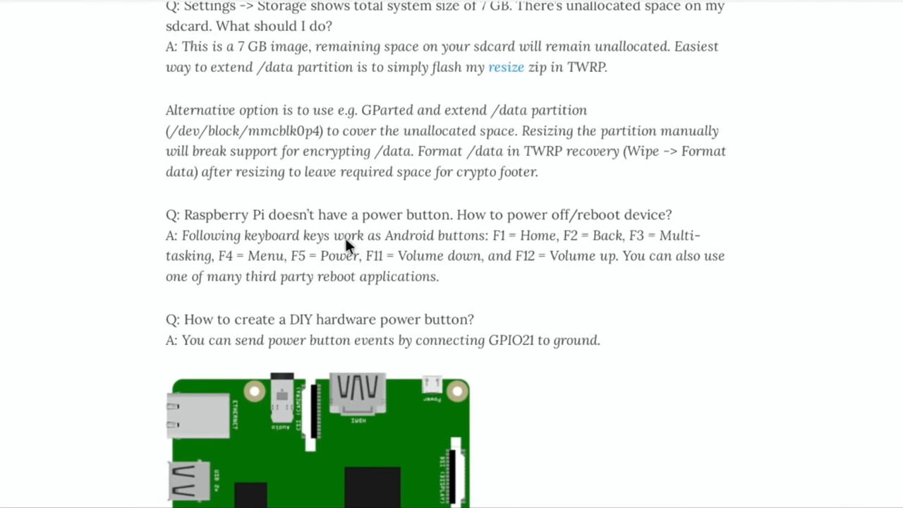
{"action": "scroll", "scroll_direction": "up", "scroll_amount": 3}
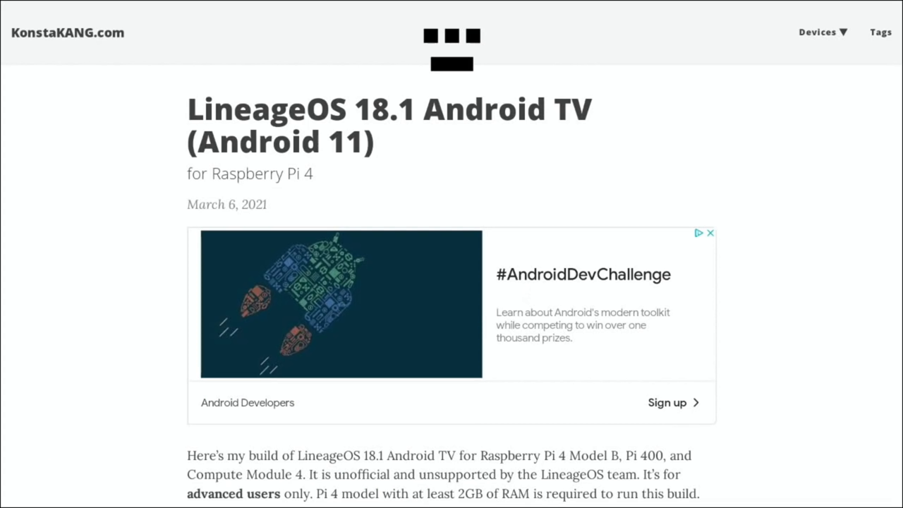